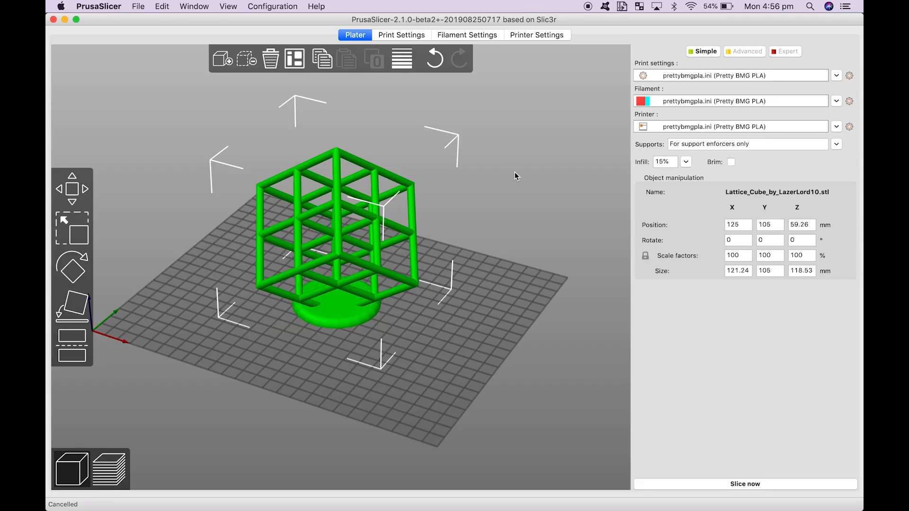
mouse_move(469, 91)
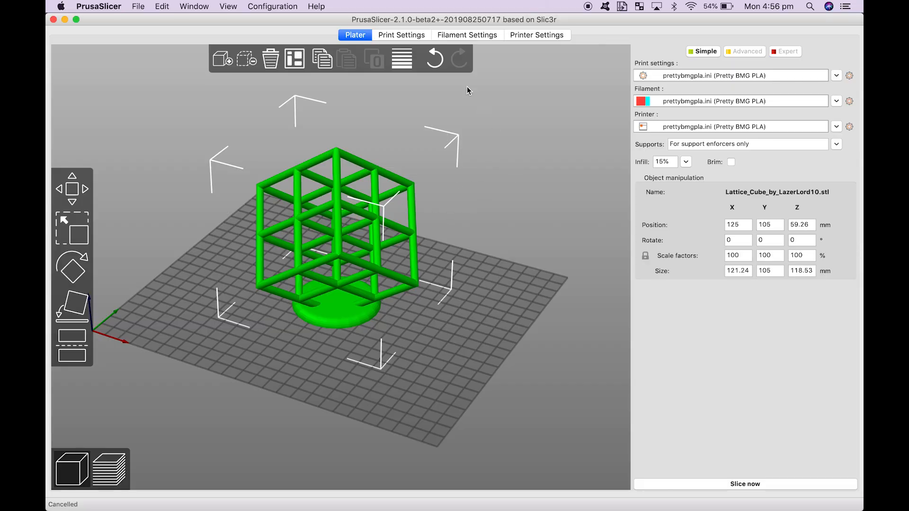
mouse_move(418, 24)
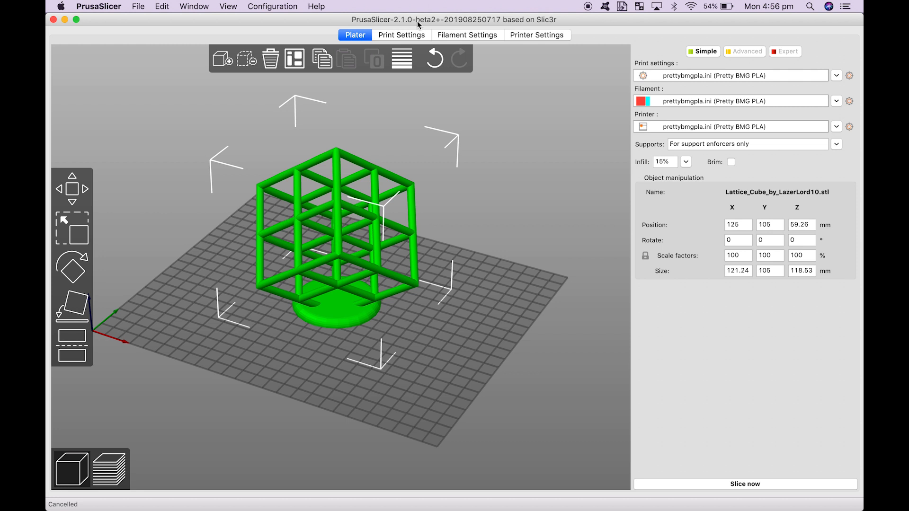
mouse_move(429, 21)
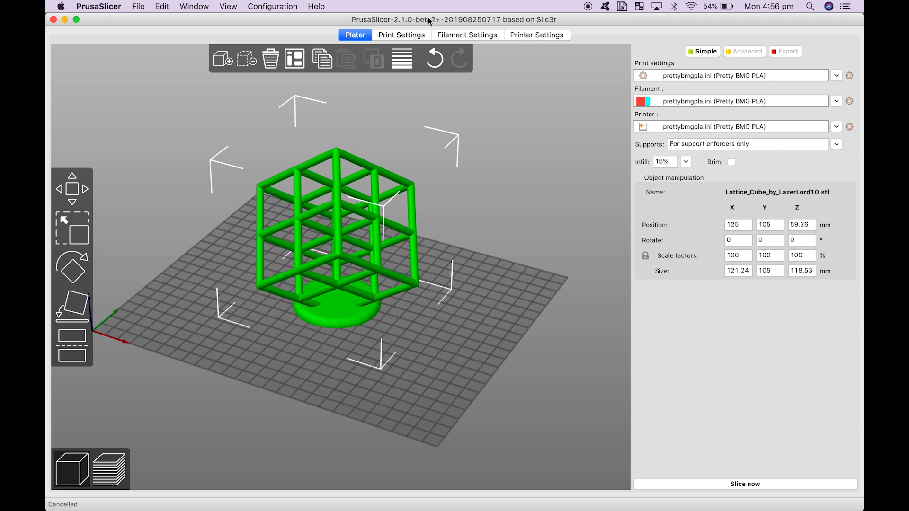
mouse_move(499, 209)
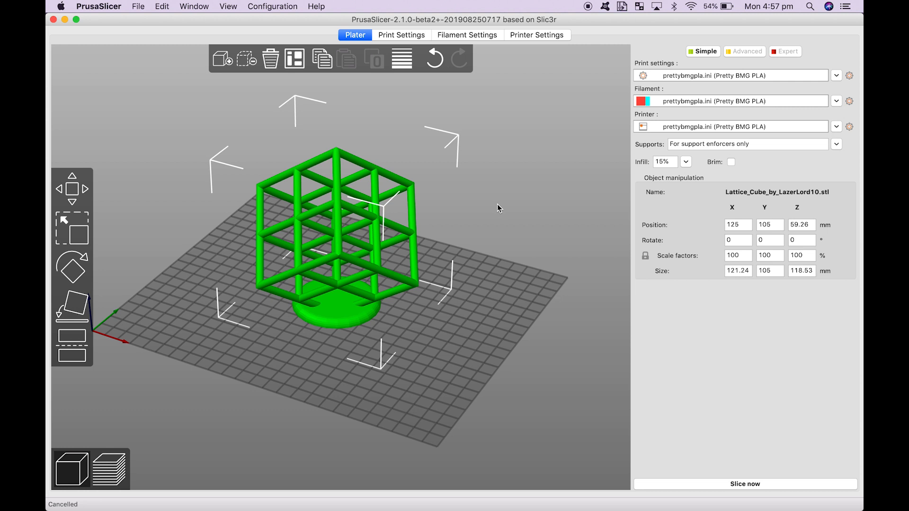
mouse_move(474, 234)
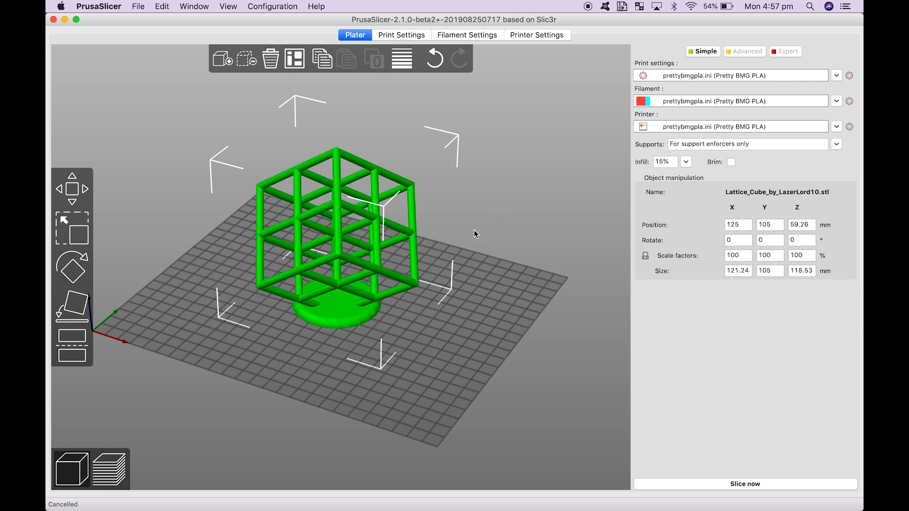
mouse_move(515, 243)
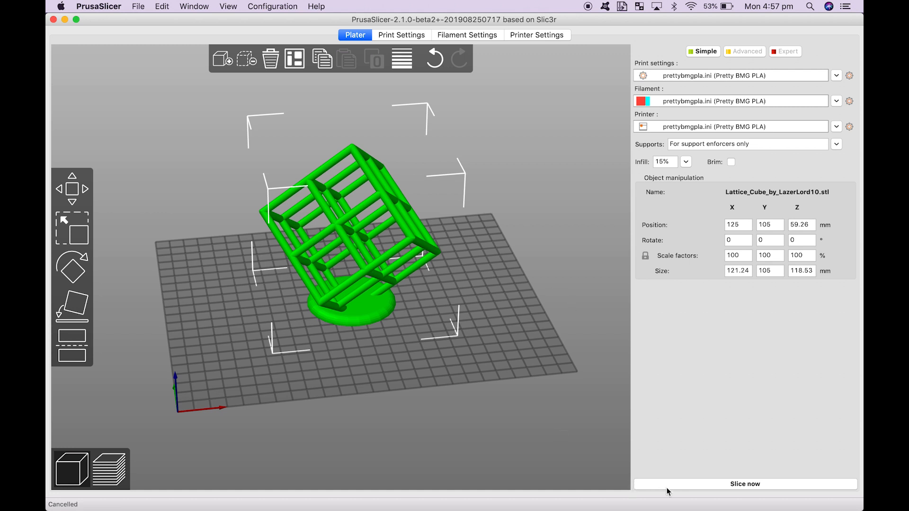
Slice the lattice cube and view its layer preview, showing 13.70 m of filament and just under six hours.
left_click(745, 484)
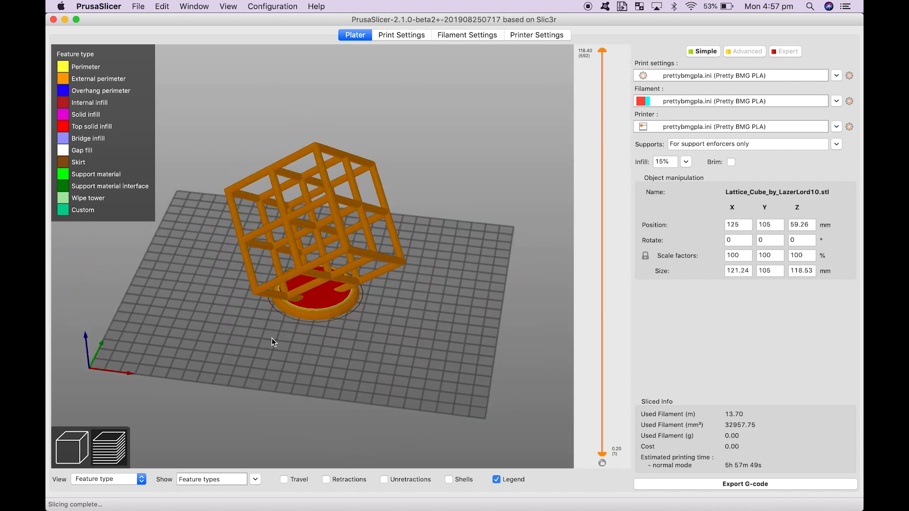
scroll("up", 3)
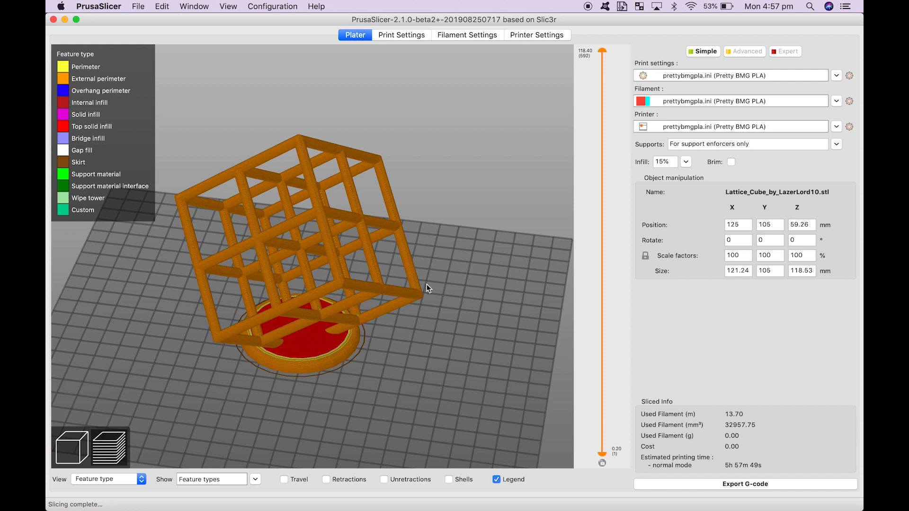
Export the sliced toolpaths as an OBJ into Downloads, keeping the suggested file name.
left_click(138, 6)
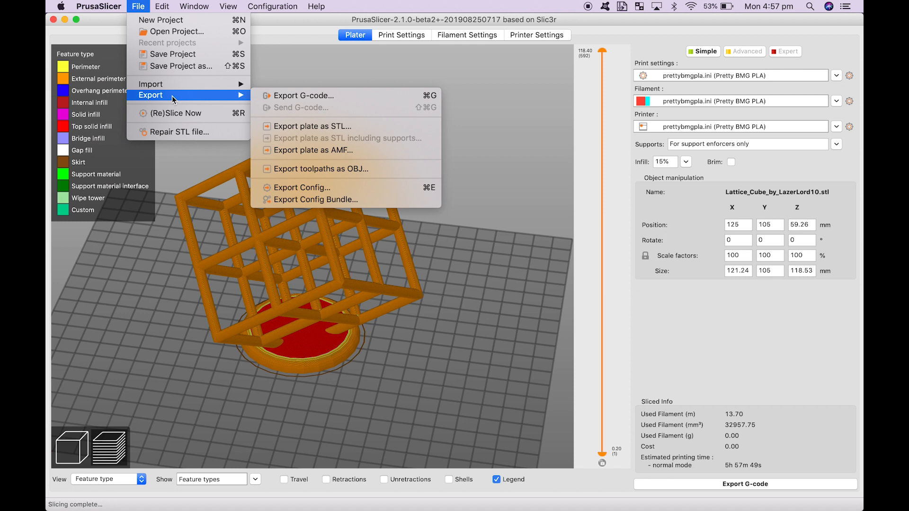
mouse_move(321, 168)
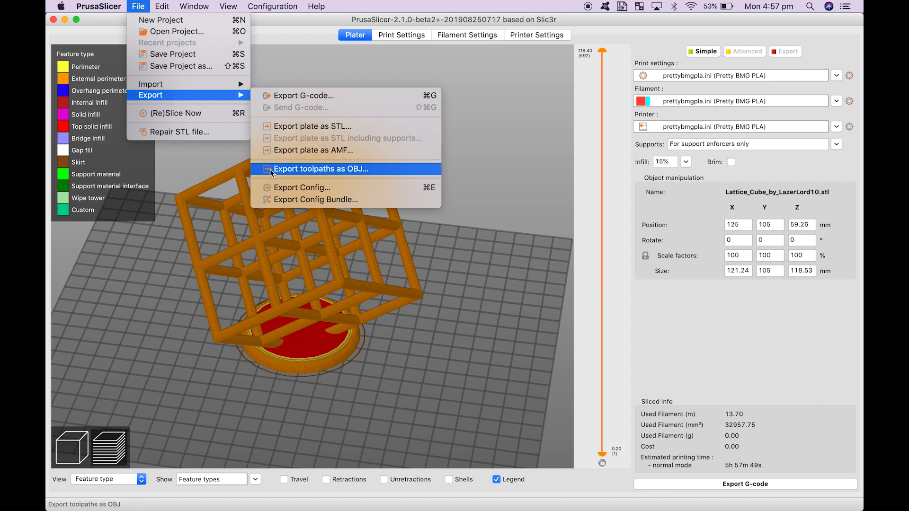
mouse_move(366, 170)
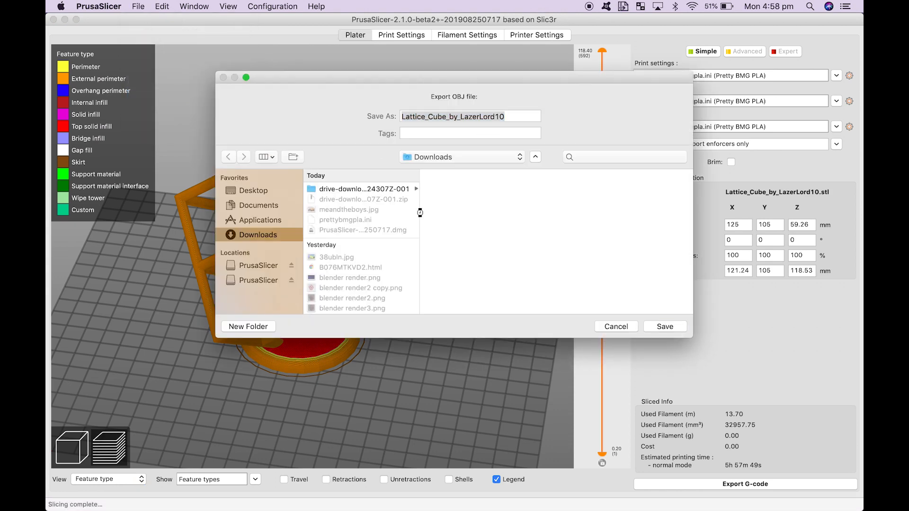
left_click(616, 326)
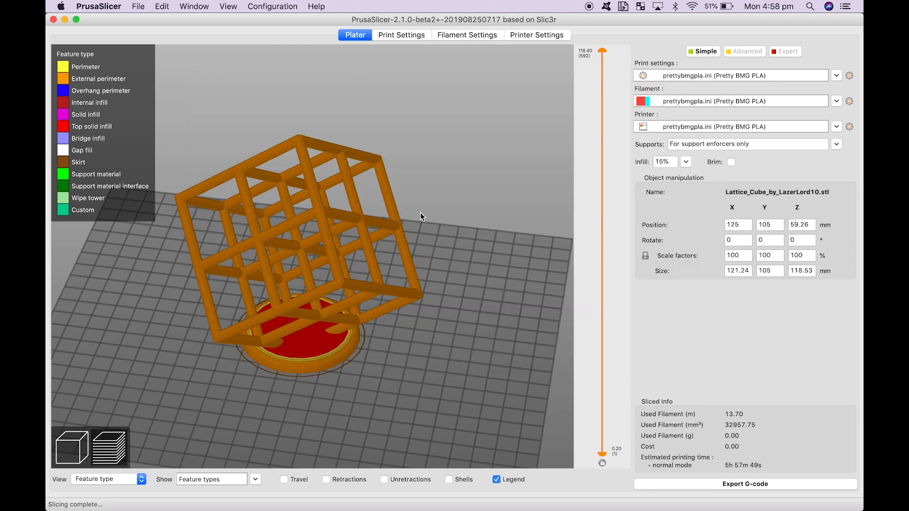
mouse_move(412, 161)
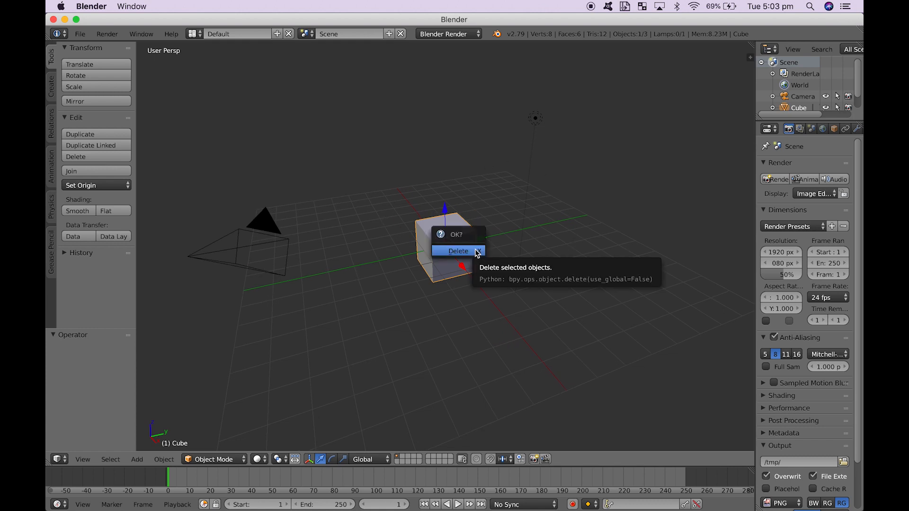
Confirm deleting the default cube, leaving only the camera and lamp.
left_click(457, 250)
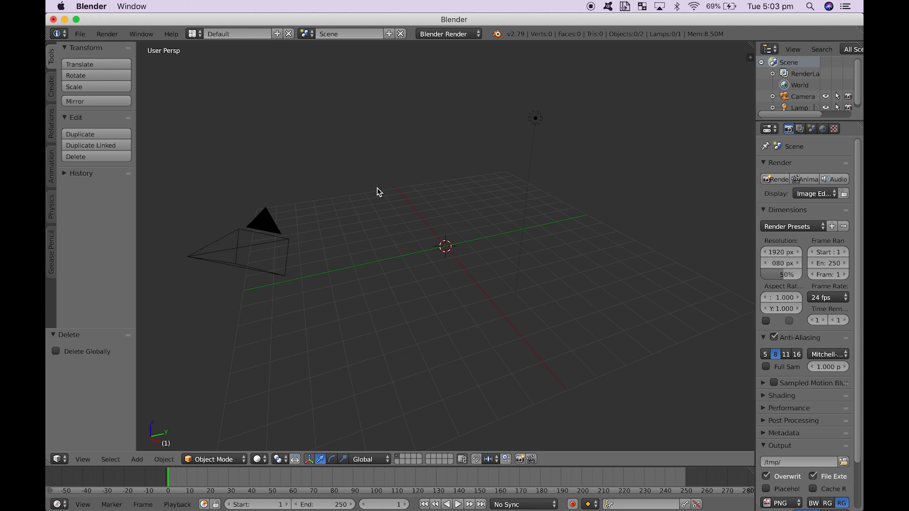
mouse_move(439, 155)
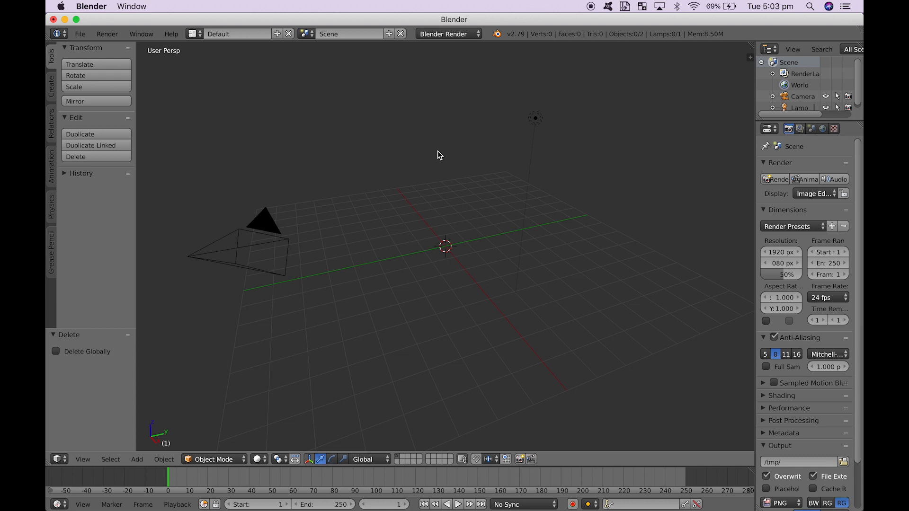
mouse_move(460, 44)
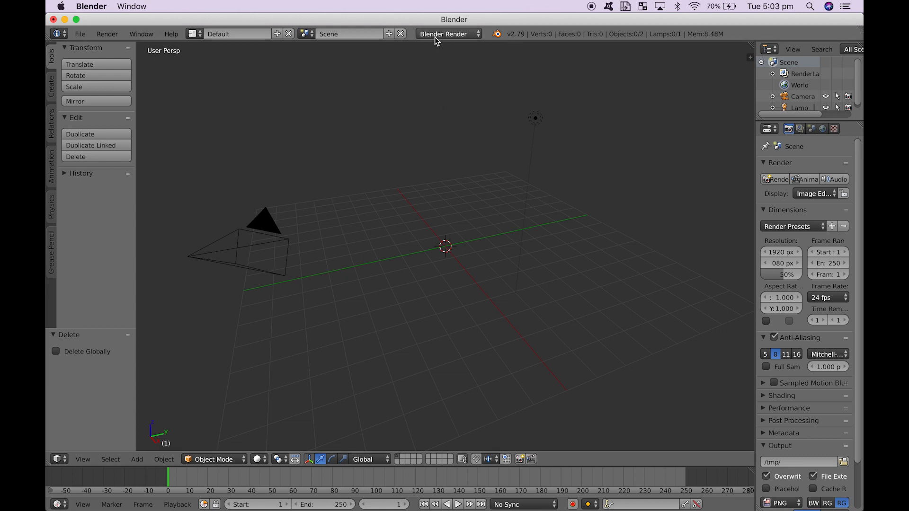
Choose Cycles Render as the scene's render engine and keep it.
left_click(445, 34)
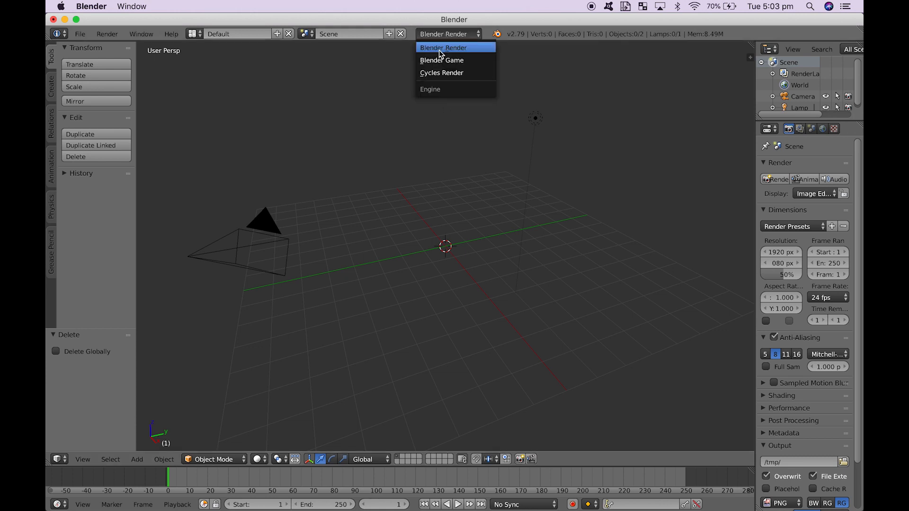
left_click(442, 73)
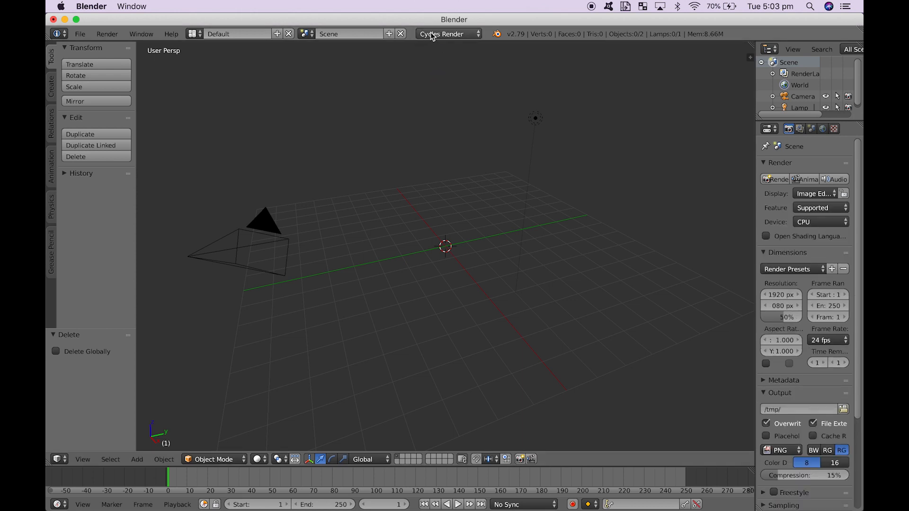
left_click(446, 34)
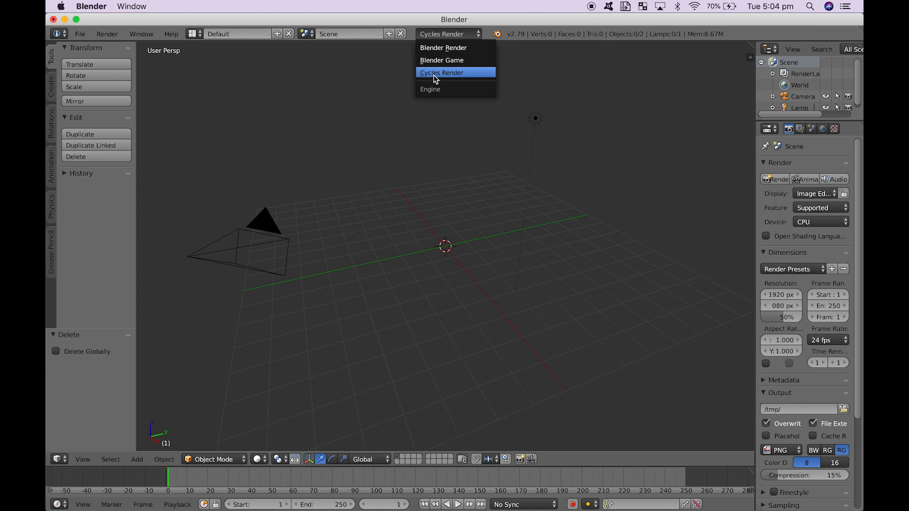
mouse_move(429, 38)
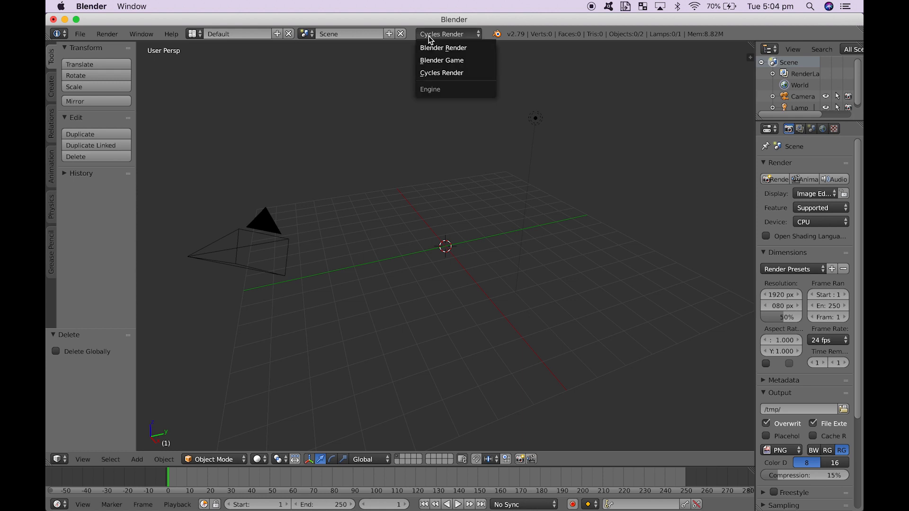
left_click(441, 73)
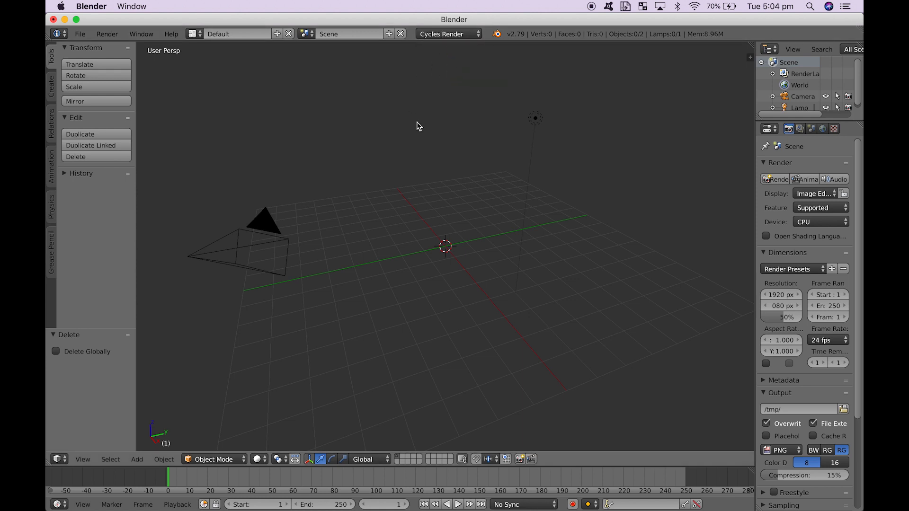
mouse_move(268, 93)
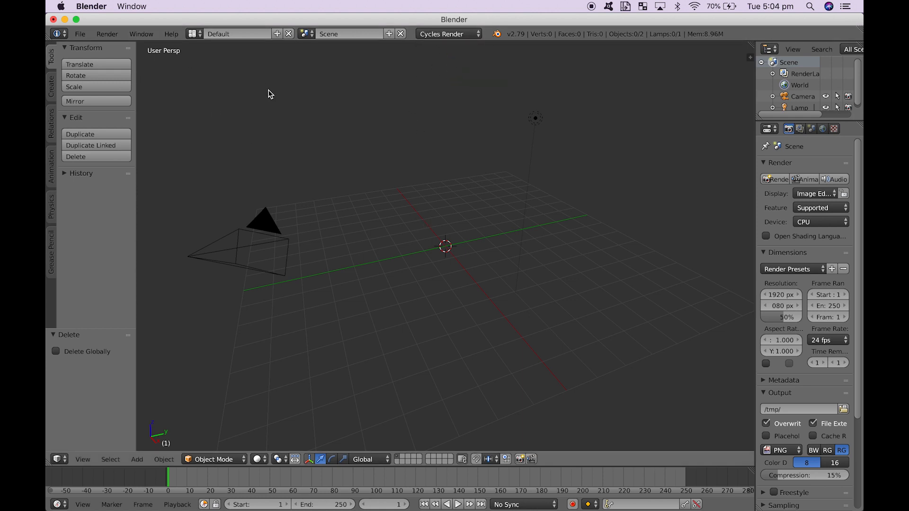
left_click(80, 34)
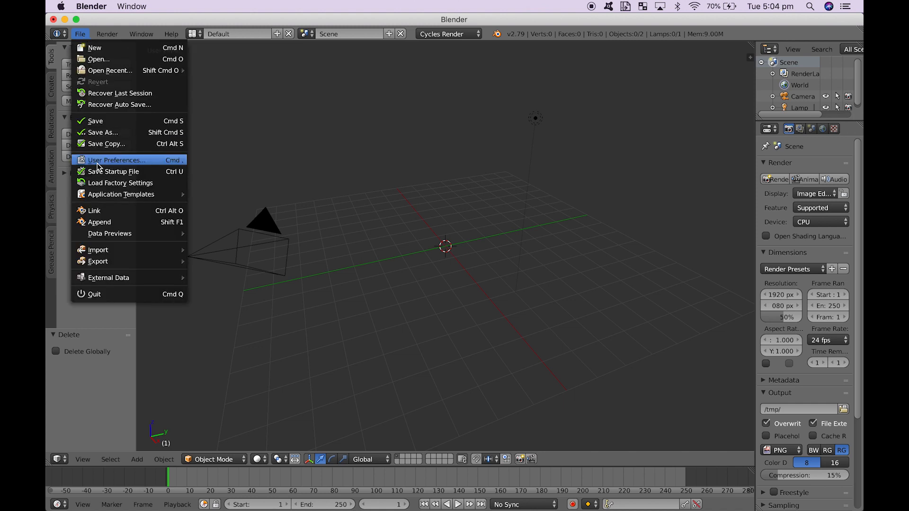
left_click(117, 160)
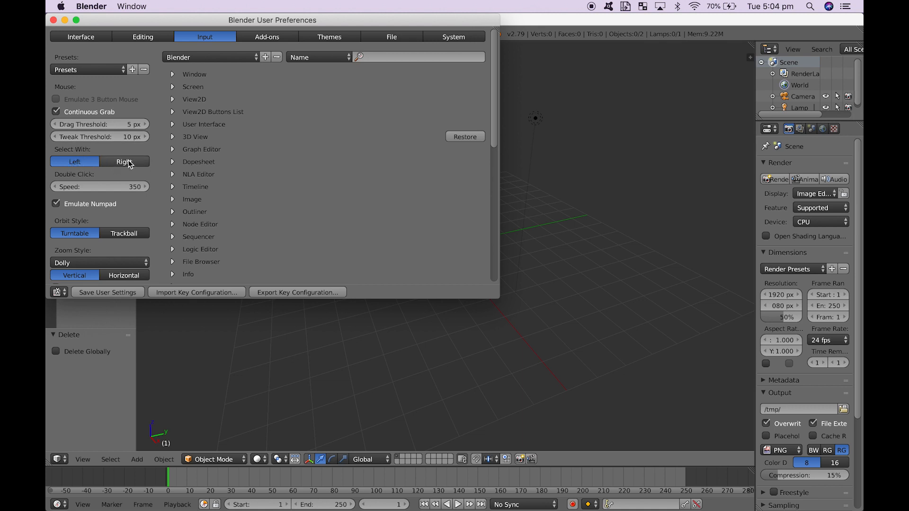
left_click(74, 161)
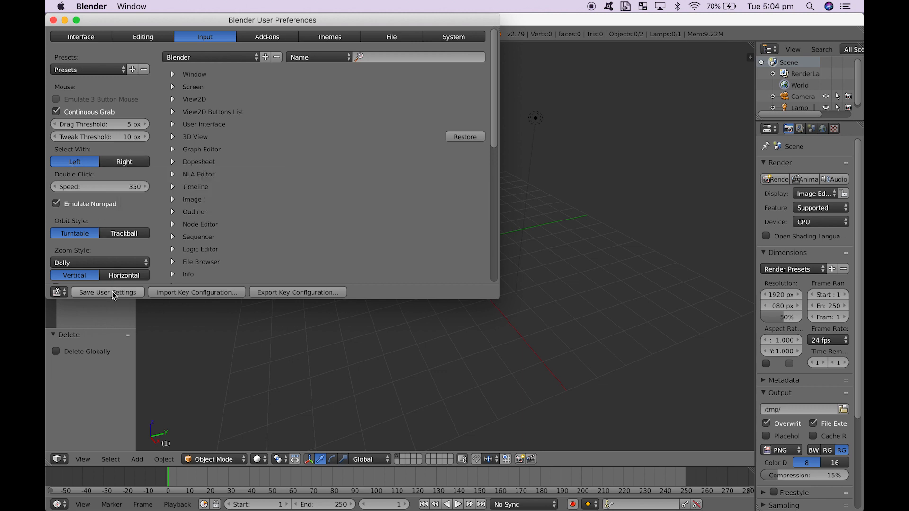
mouse_move(47, 87)
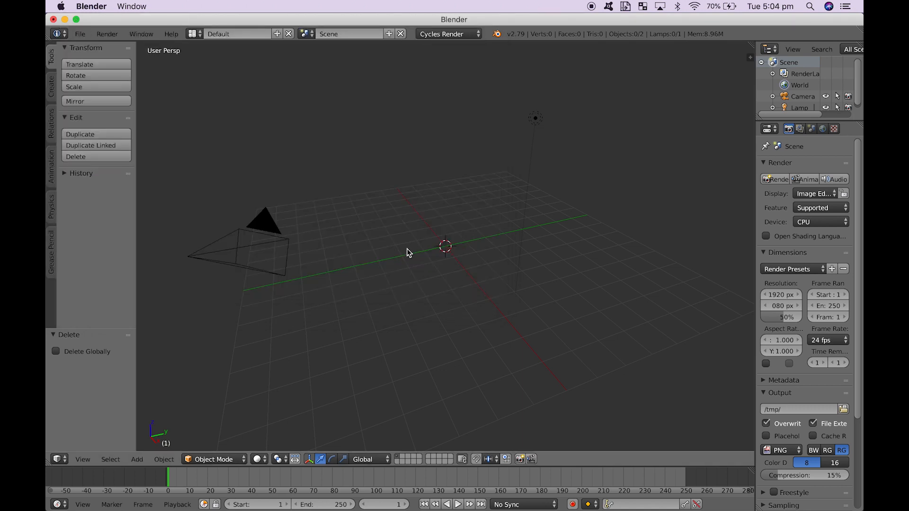
mouse_move(351, 237)
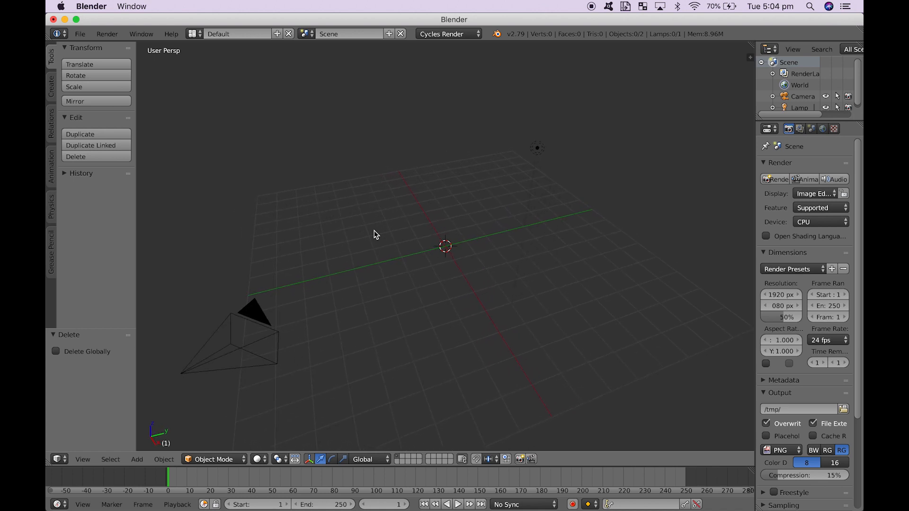
mouse_move(432, 319)
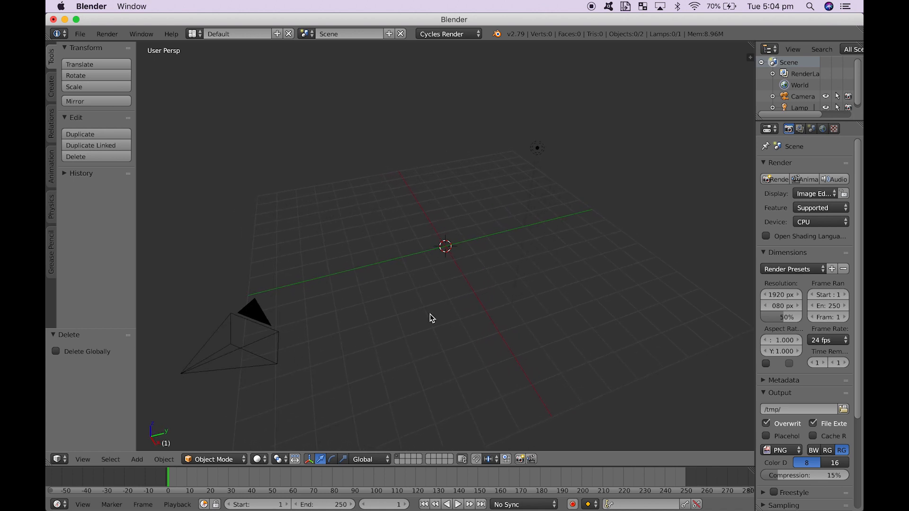
mouse_move(361, 336)
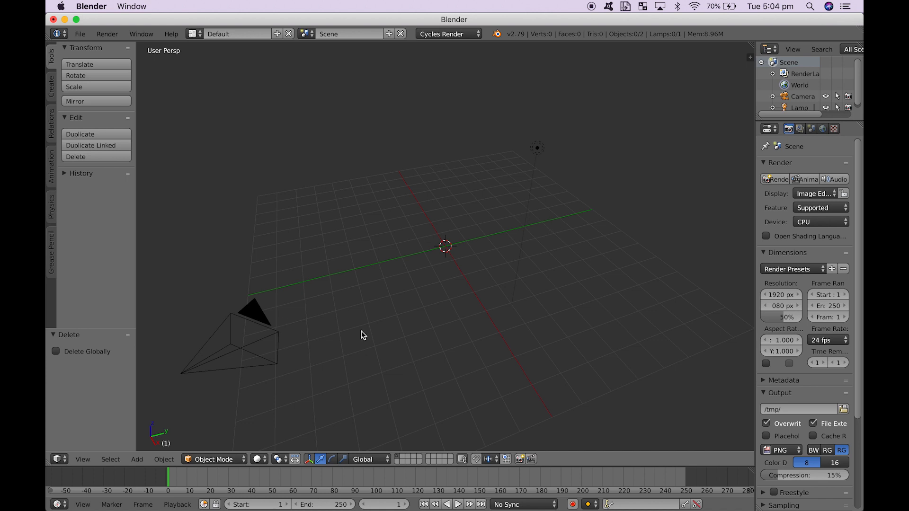
mouse_move(417, 259)
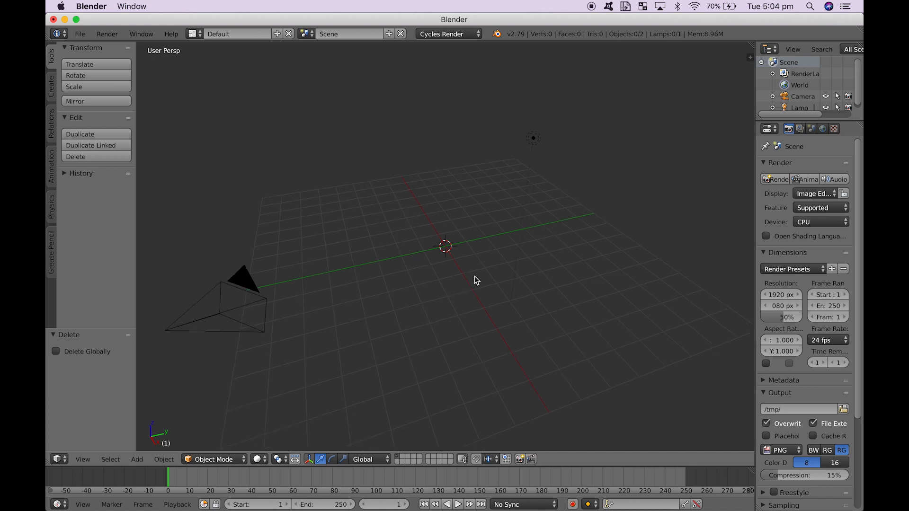
mouse_move(169, 424)
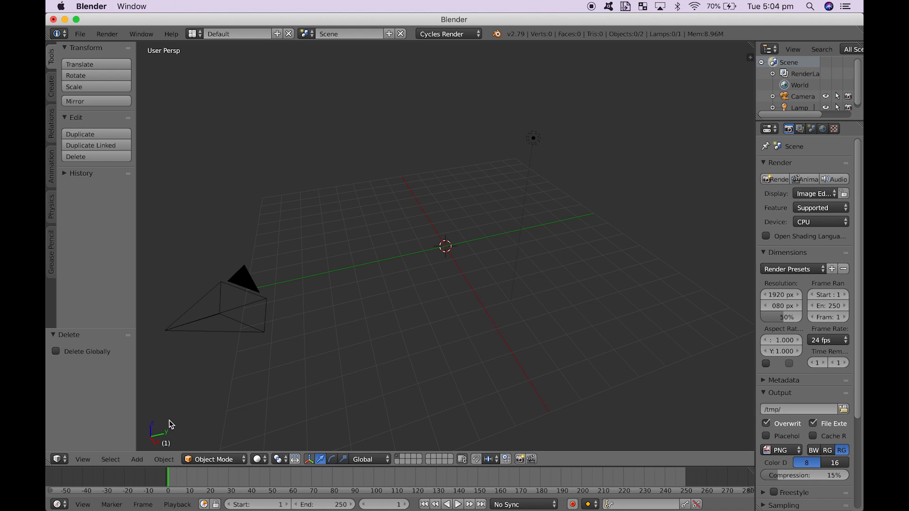
Add a plane mesh at the scene centre to become the floor.
left_click(136, 460)
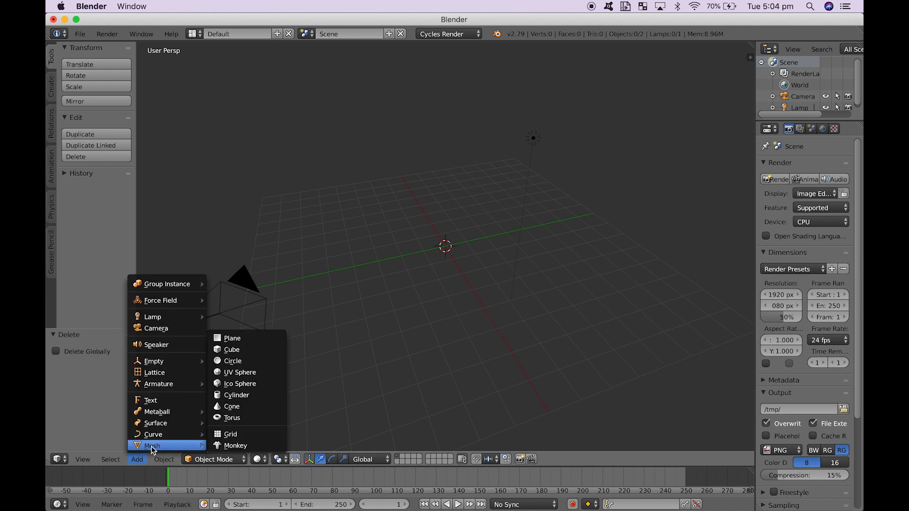
left_click(232, 338)
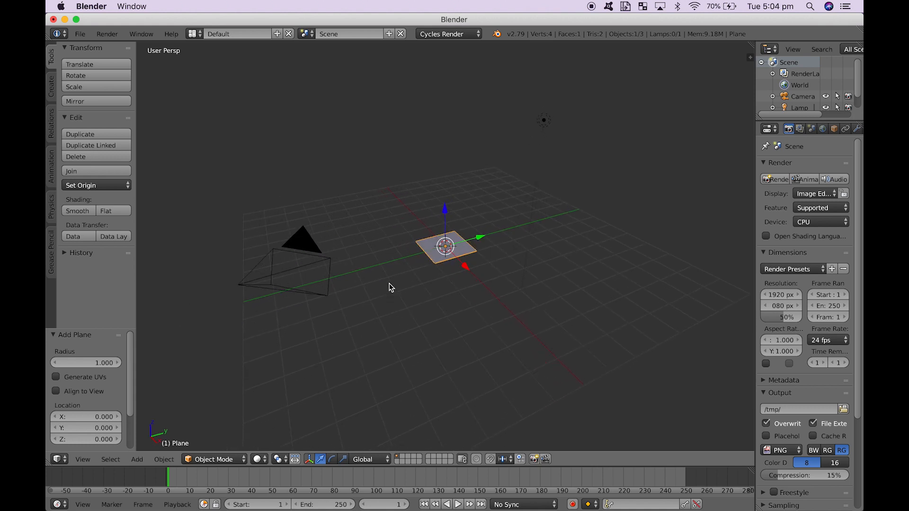
mouse_move(404, 284)
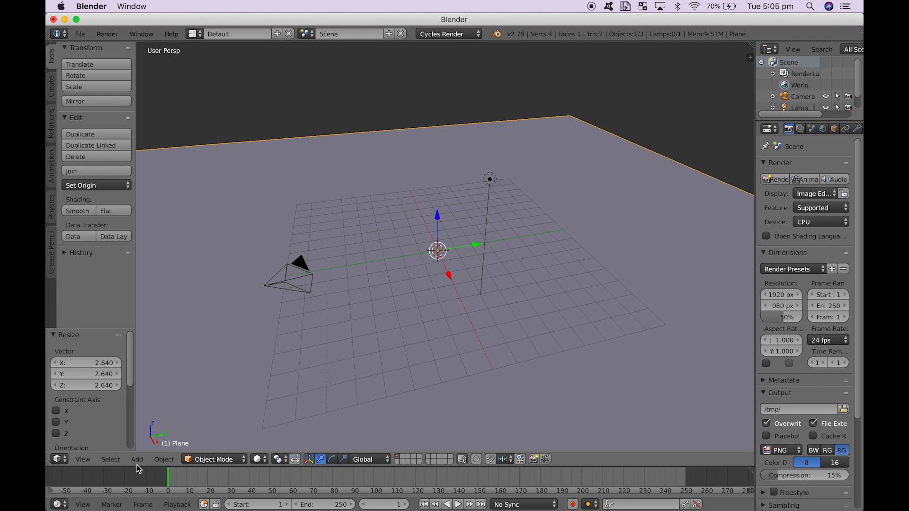
Add a second plane mesh to be raised above the floor.
left_click(136, 459)
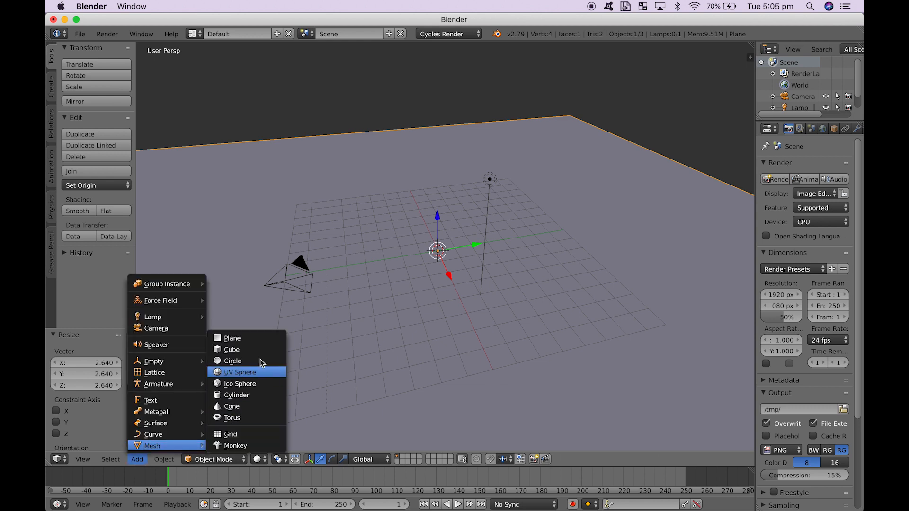
left_click(232, 338)
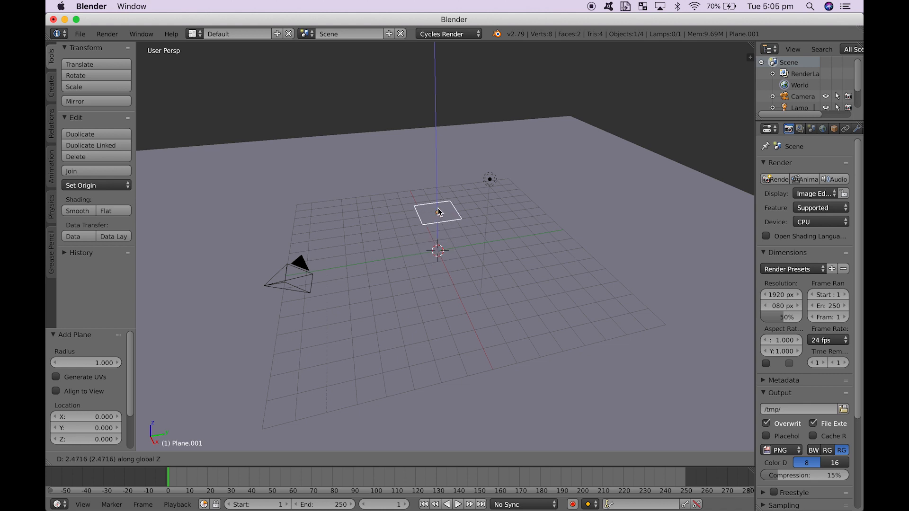
mouse_move(438, 201)
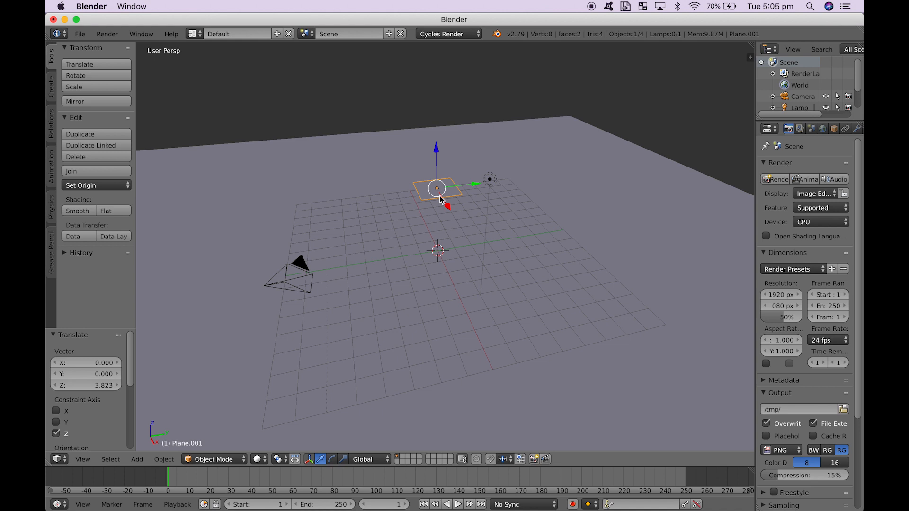
mouse_move(439, 193)
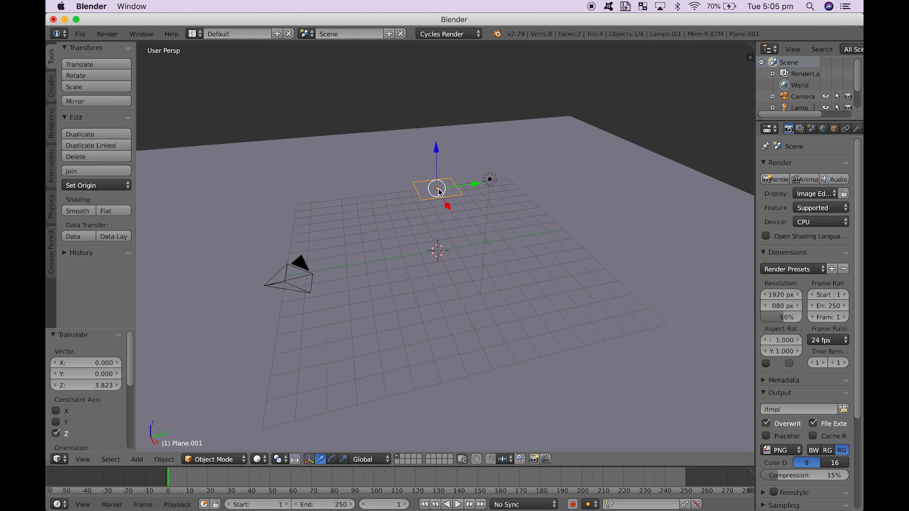
mouse_move(436, 191)
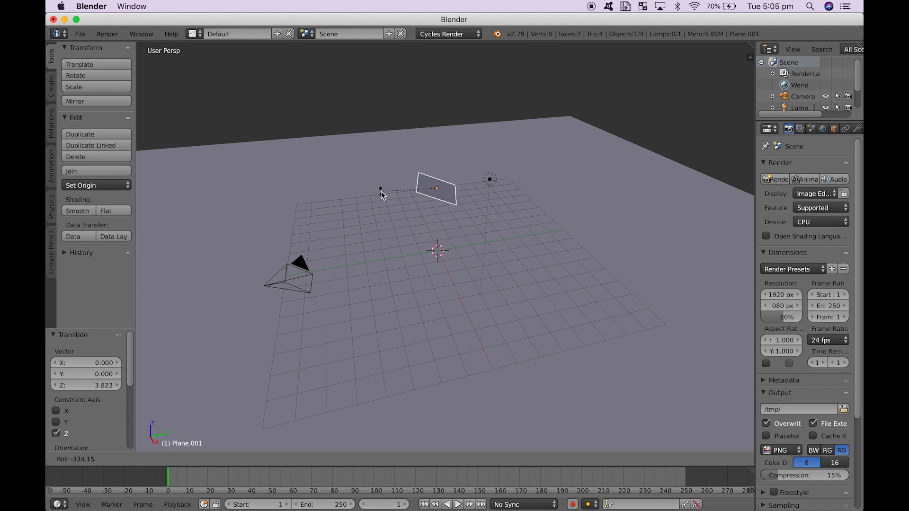
mouse_move(435, 209)
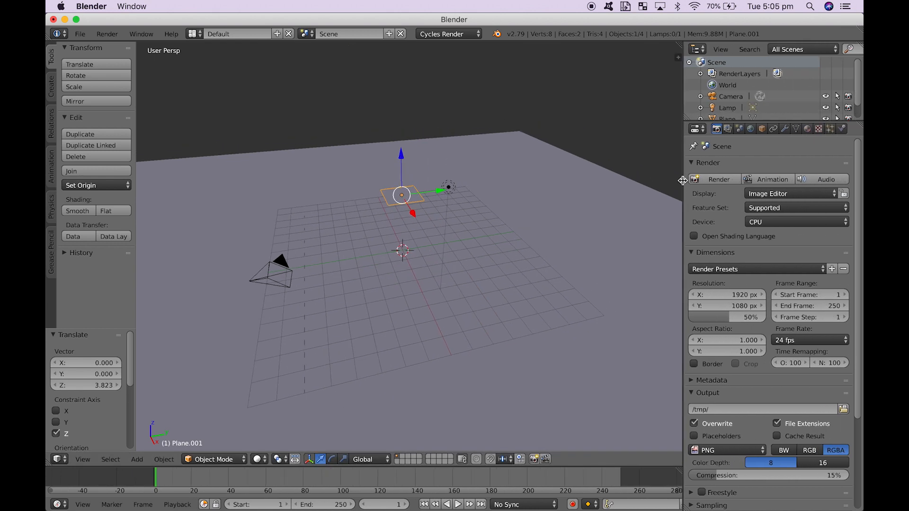
Rotate the second plane 90° on X and move it to the floor's back edge as a wall.
left_click(761, 128)
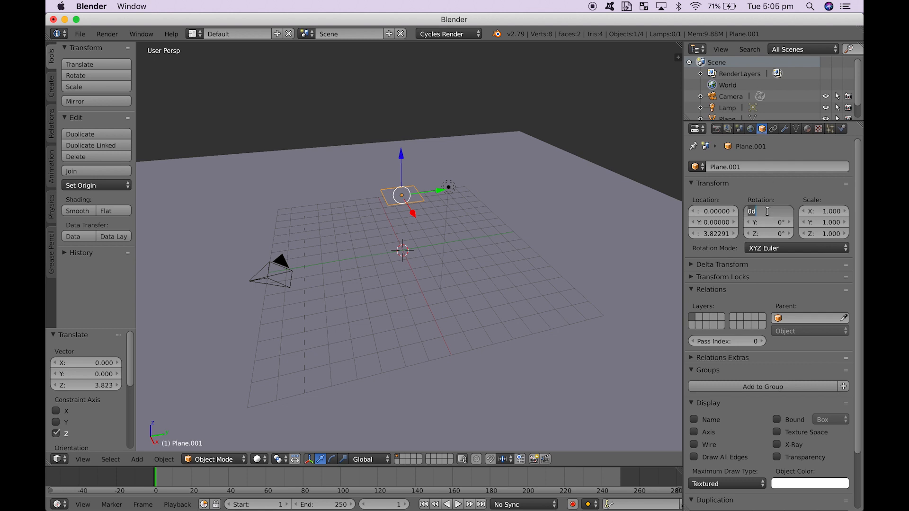
type("90°")
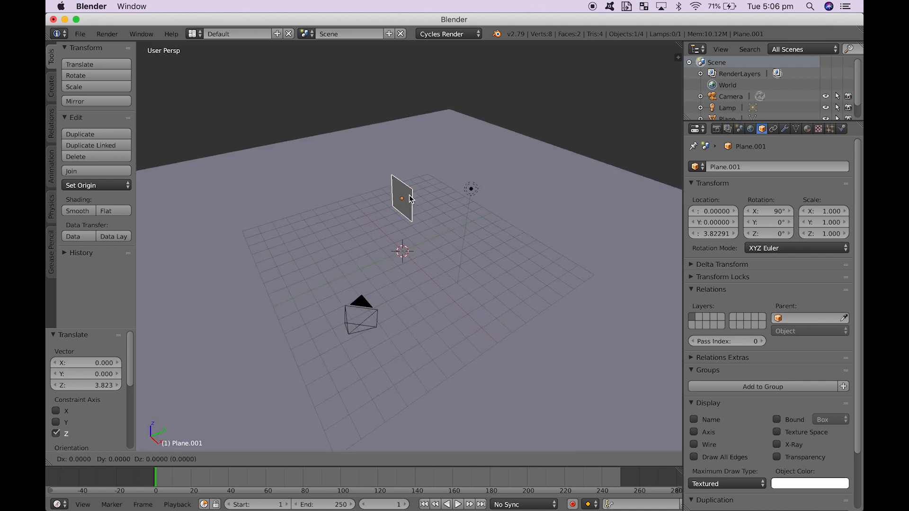
left_click_drag(402, 197, 472, 174)
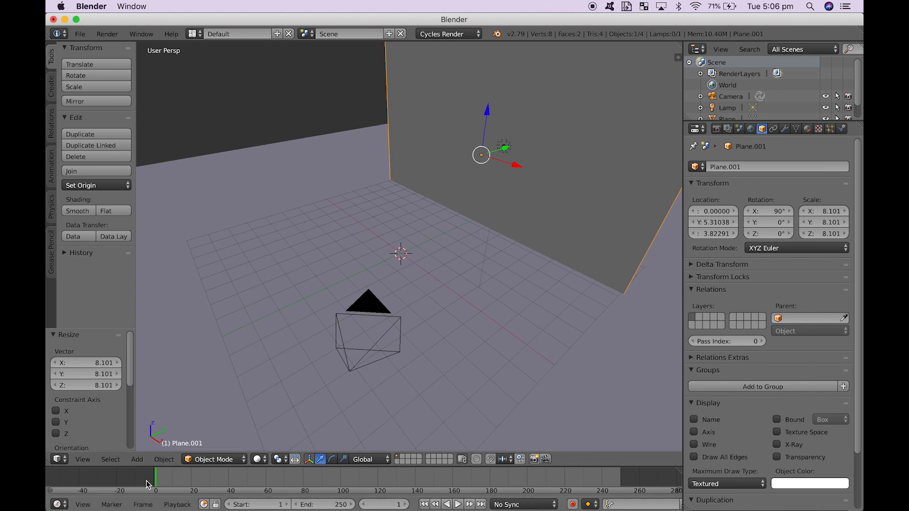
Add a third plane and rotate it 90° on Y into a side wall beside the back wall.
left_click(137, 460)
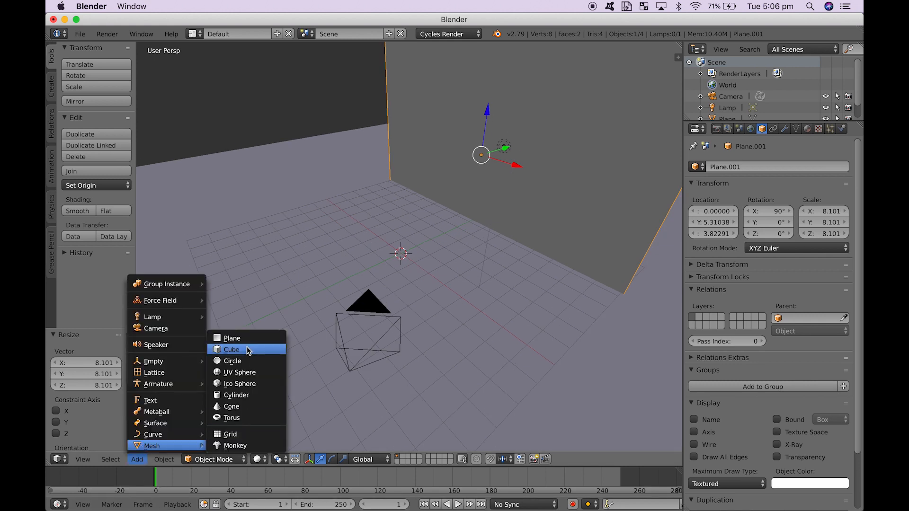
left_click(232, 338)
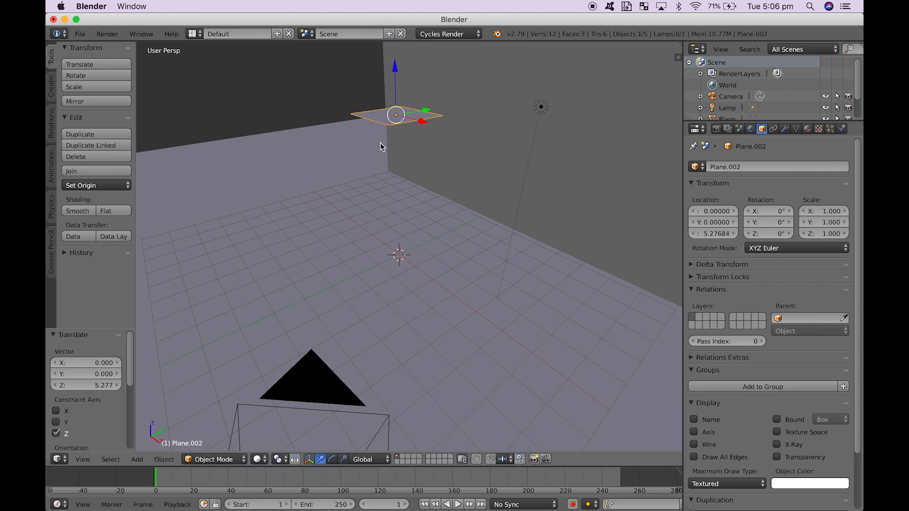
double_click(769, 222)
type("90")
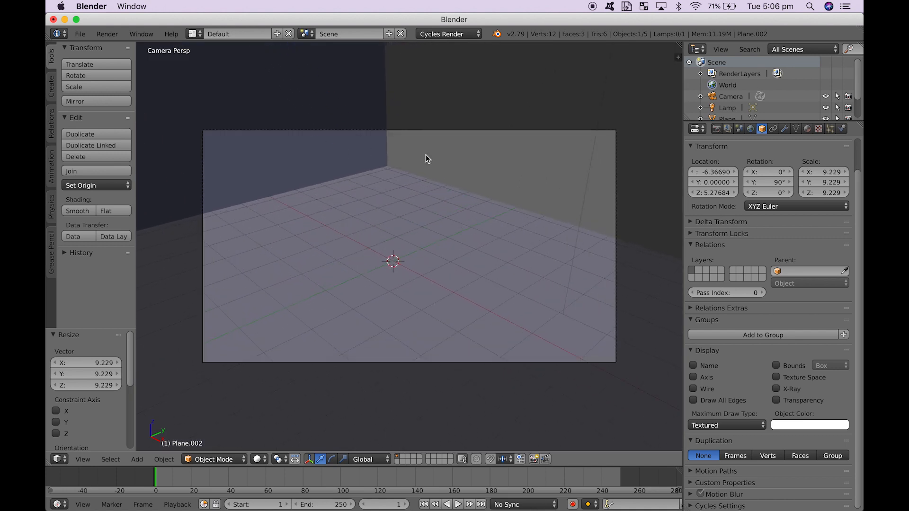
scroll("down", 3)
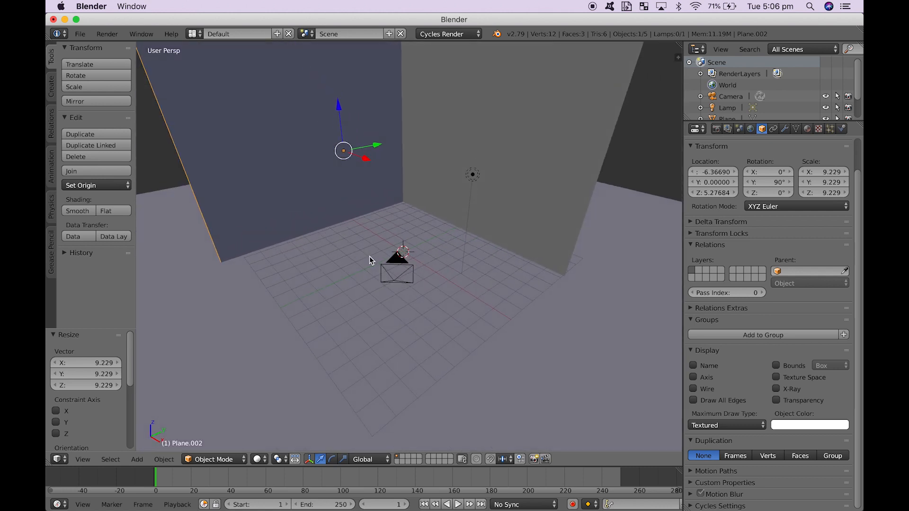
left_click(79, 34)
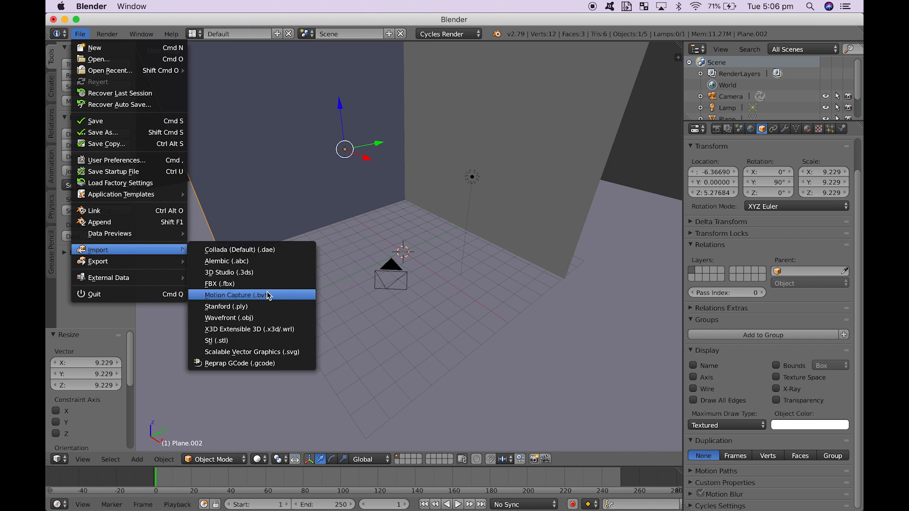
Import the lattice cube Wavefront OBJ from the Desktop into the walled scene.
left_click(228, 318)
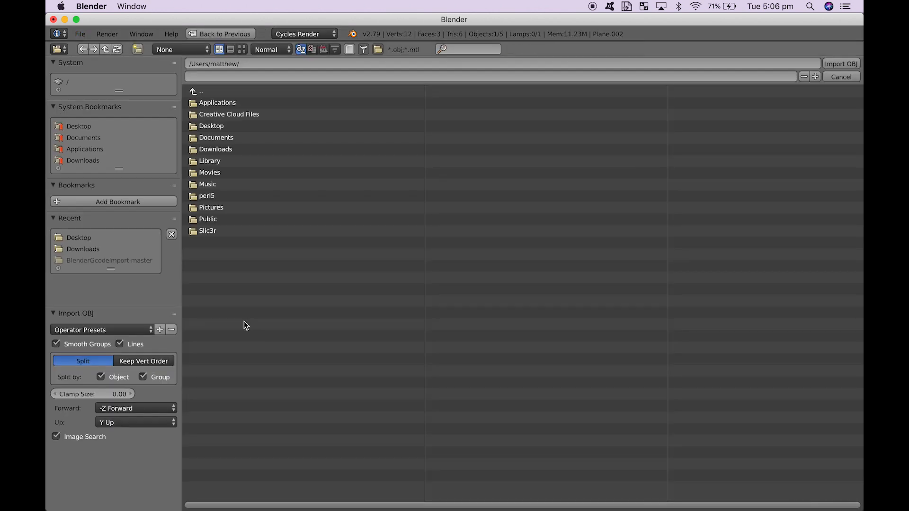
left_click(79, 125)
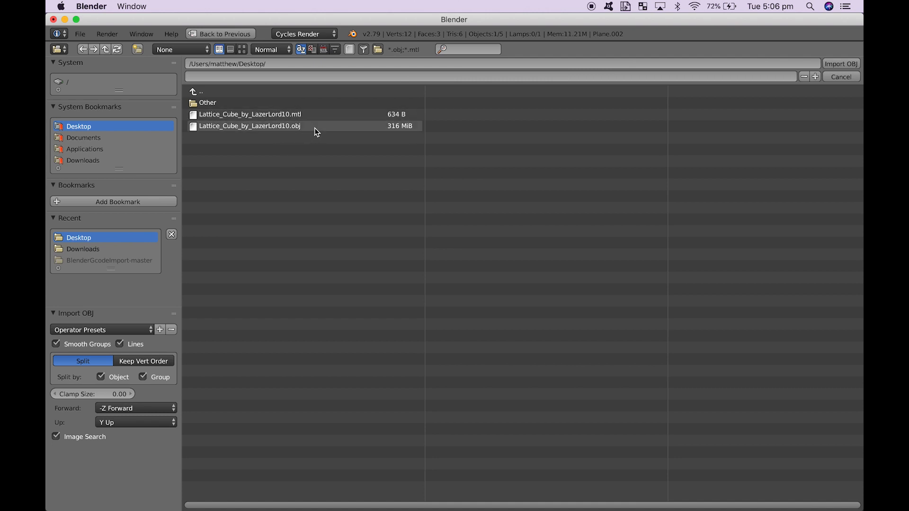
mouse_move(313, 115)
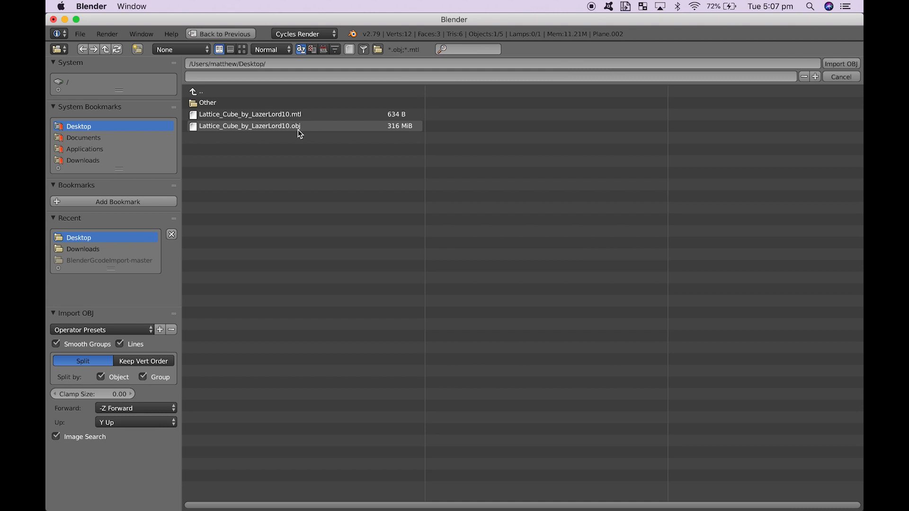
mouse_move(314, 132)
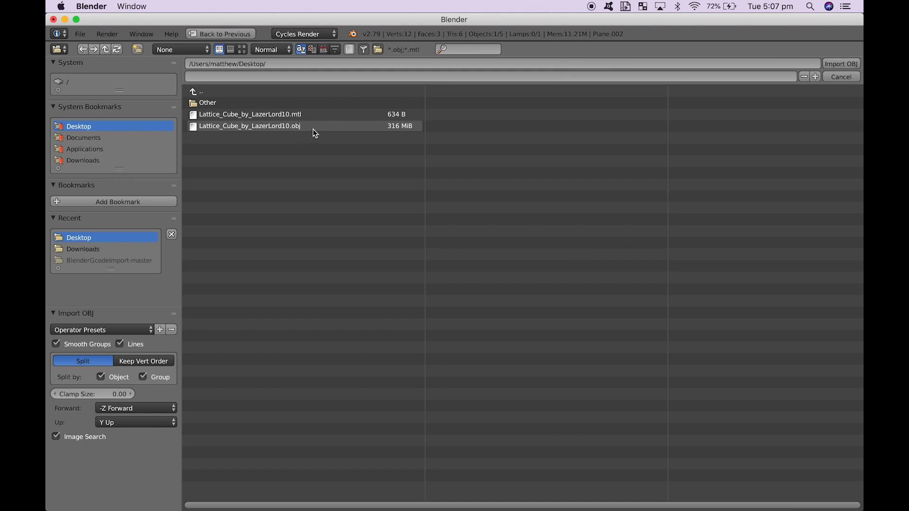
left_click(250, 126)
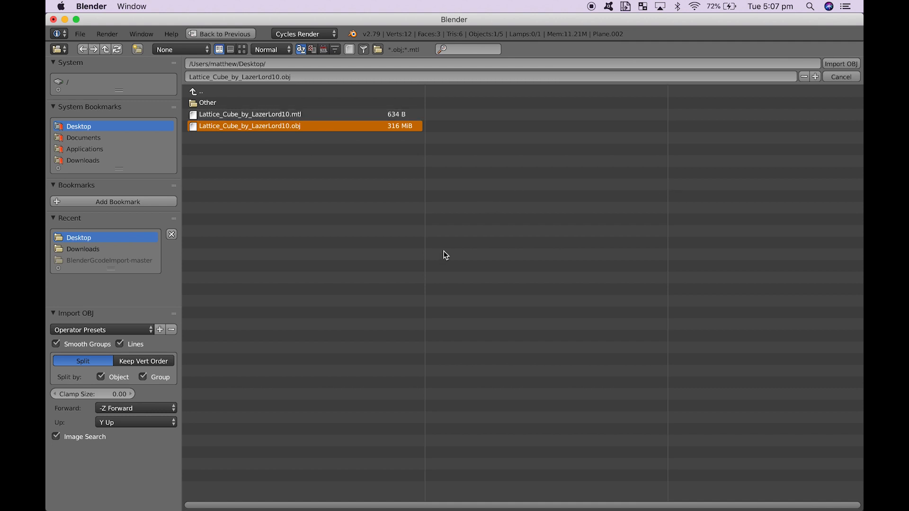
mouse_move(841, 63)
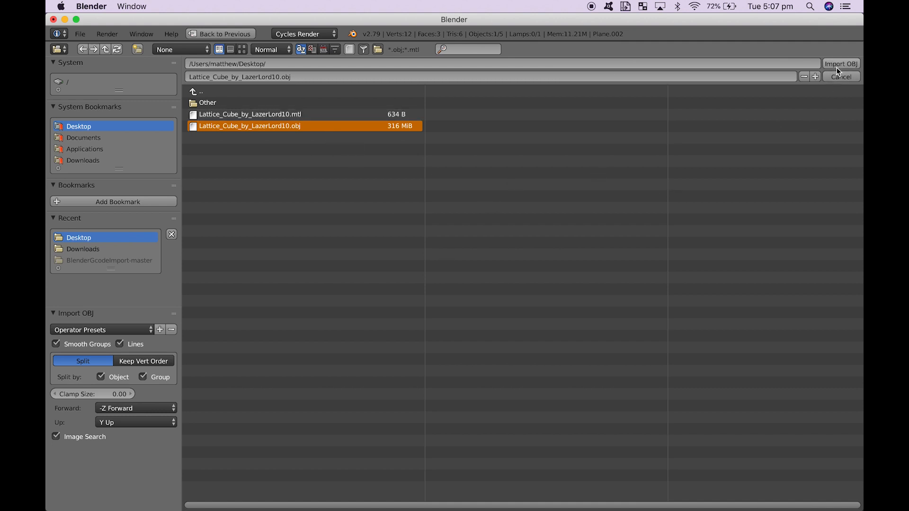
left_click(841, 64)
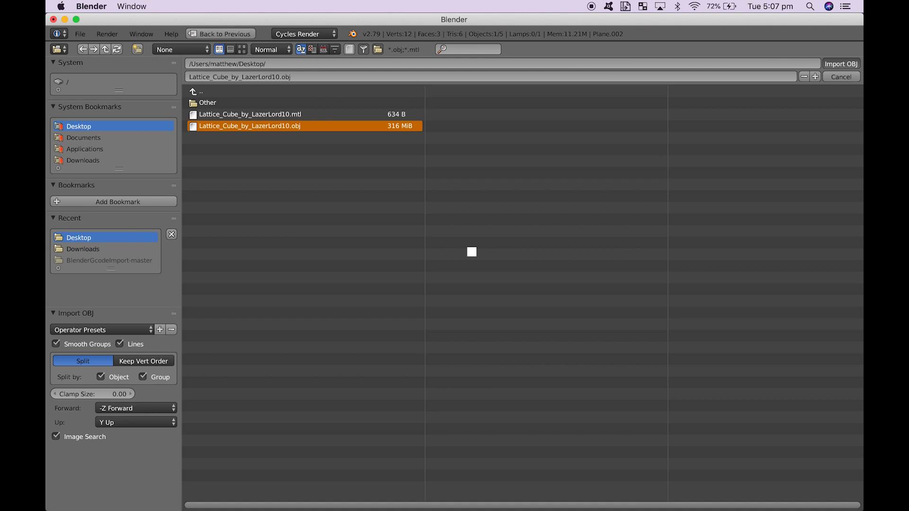
left_click(841, 63)
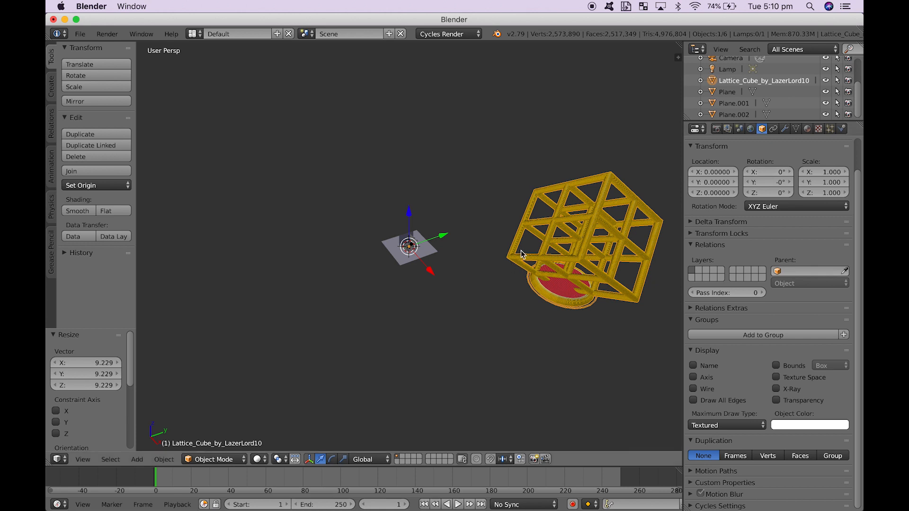
mouse_move(408, 246)
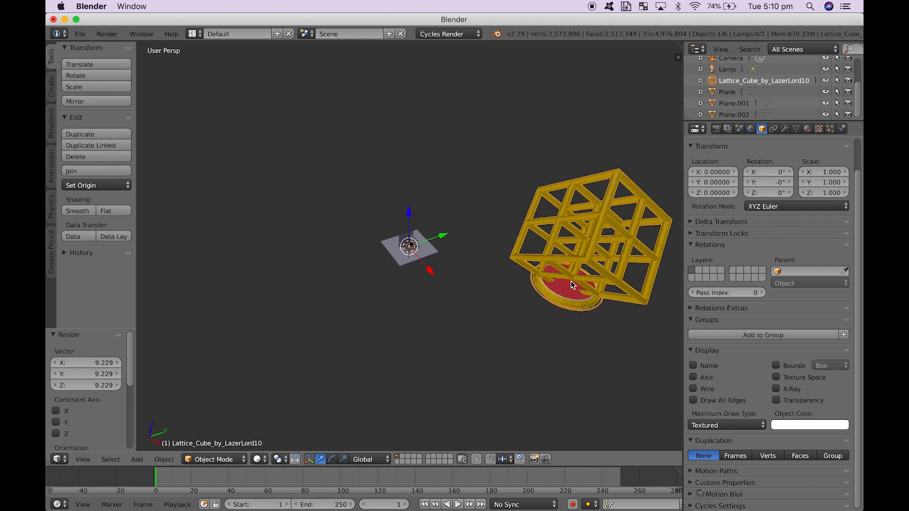
mouse_move(574, 298)
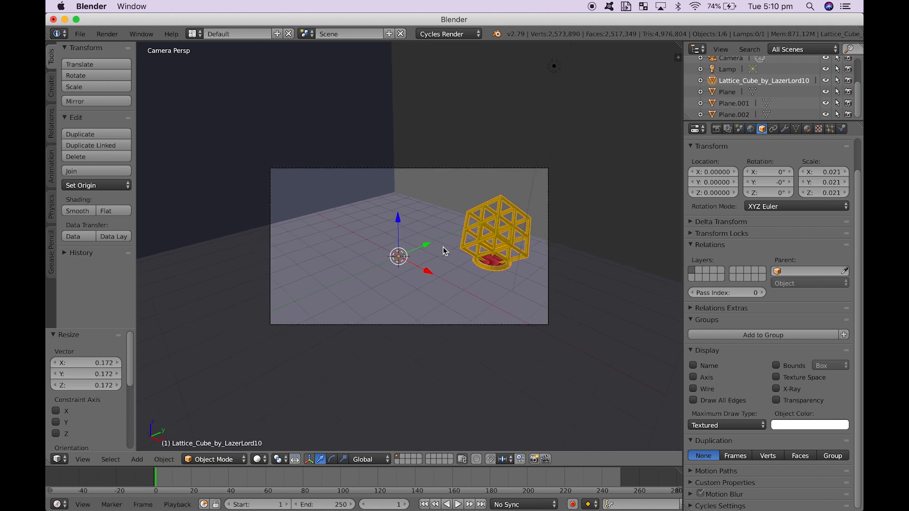
mouse_move(510, 250)
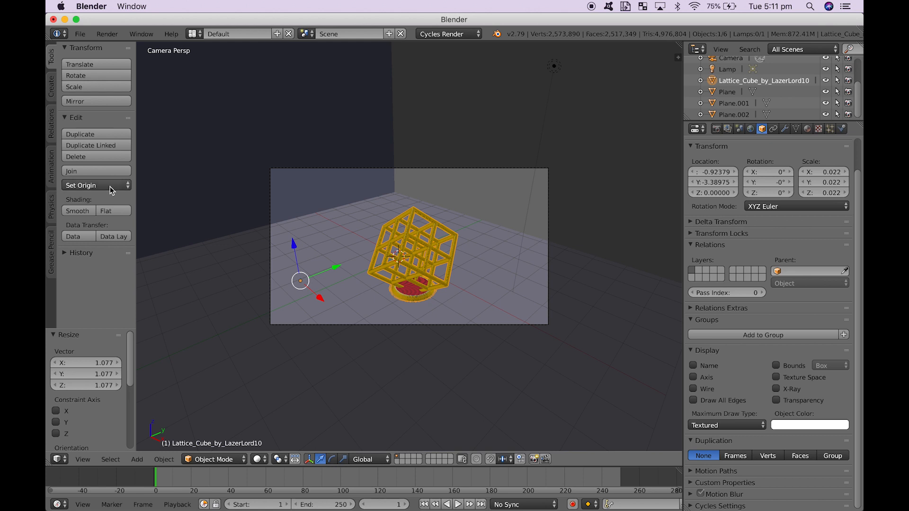
Bring up the origin choices for the repositioned lattice cube.
left_click(81, 184)
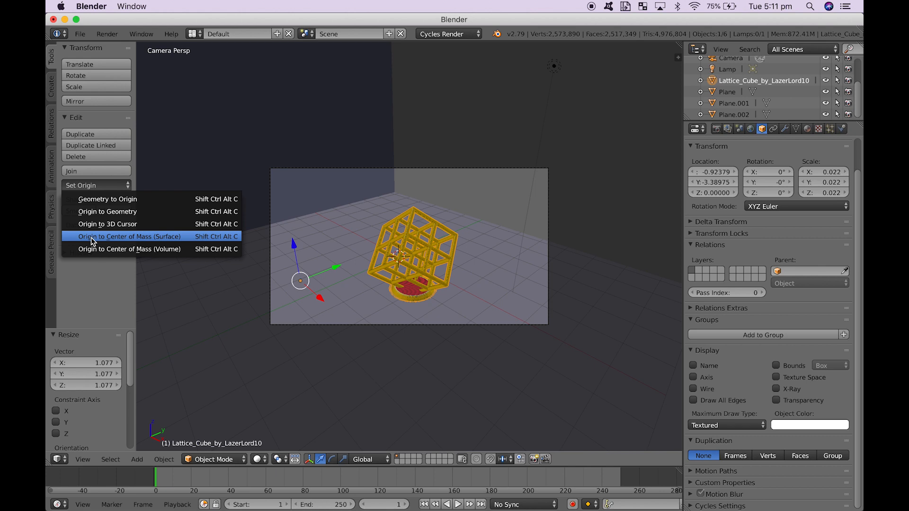
Move the lattice cube's origin to its surface centre of mass and show its material settings.
left_click(130, 236)
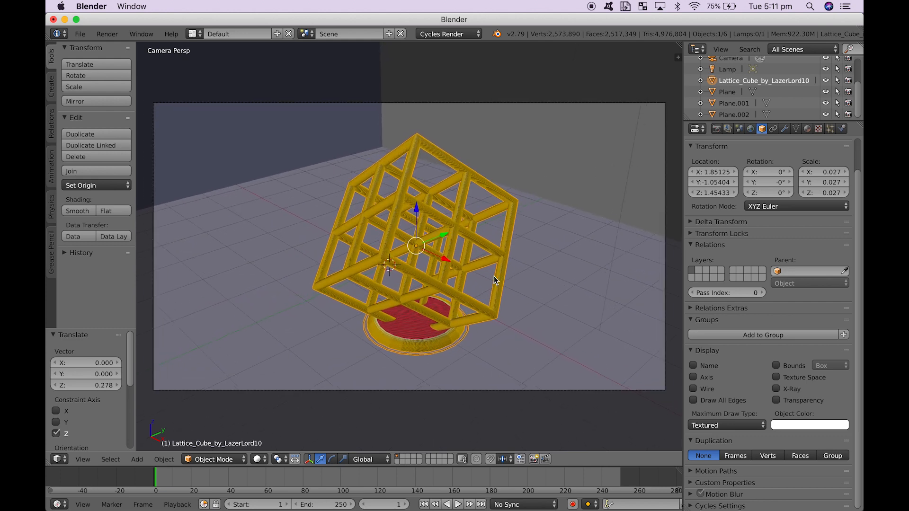
scroll("down", 3)
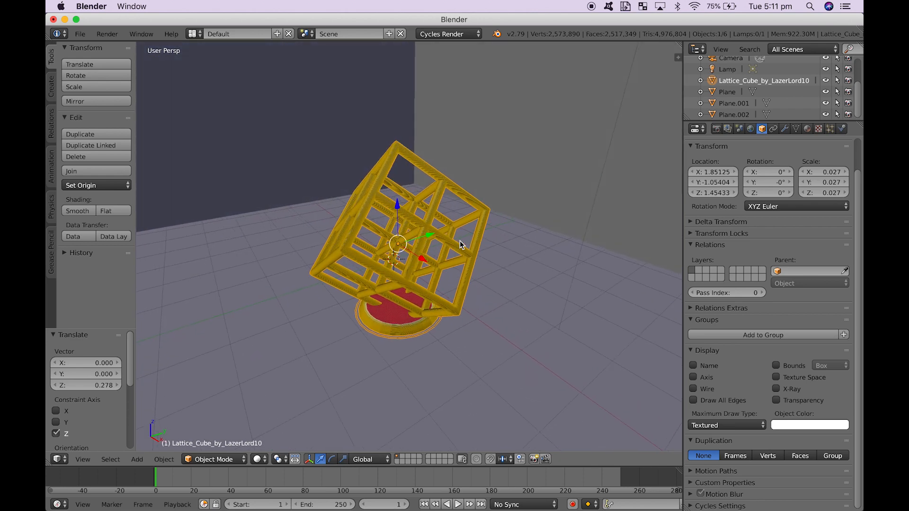
scroll("down", 3)
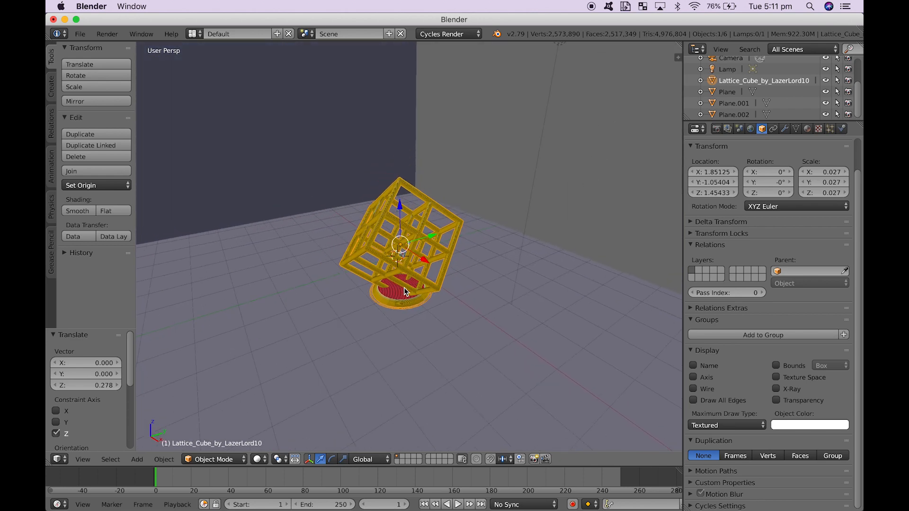
left_click(807, 129)
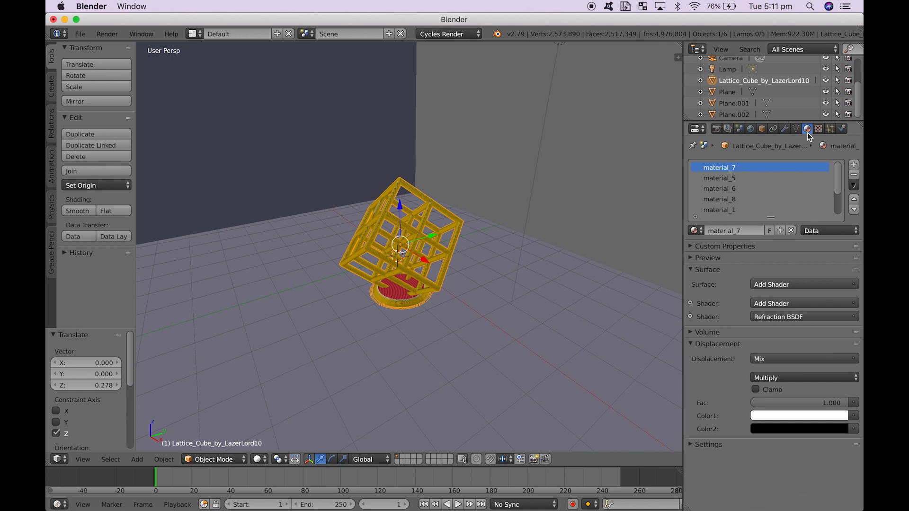
Remove every imported material slot from the lattice cube and add one fresh material.
scroll("down", 3)
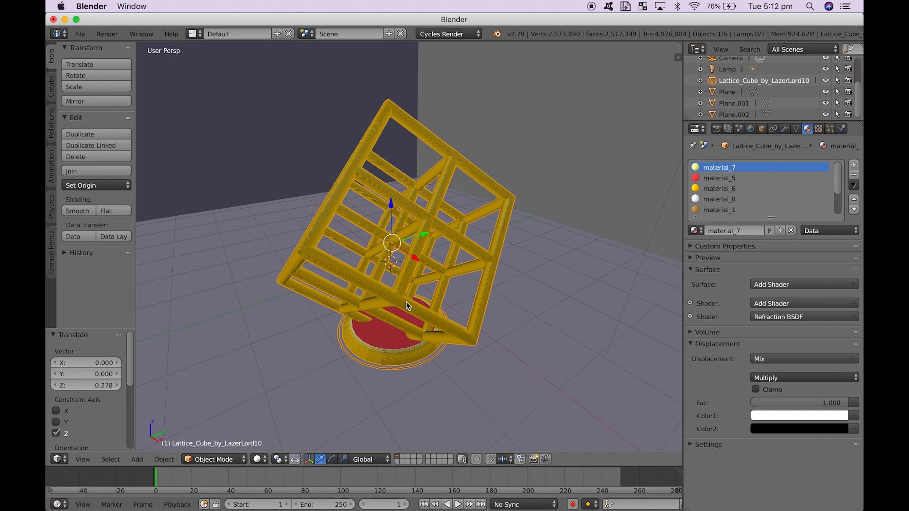
mouse_move(623, 217)
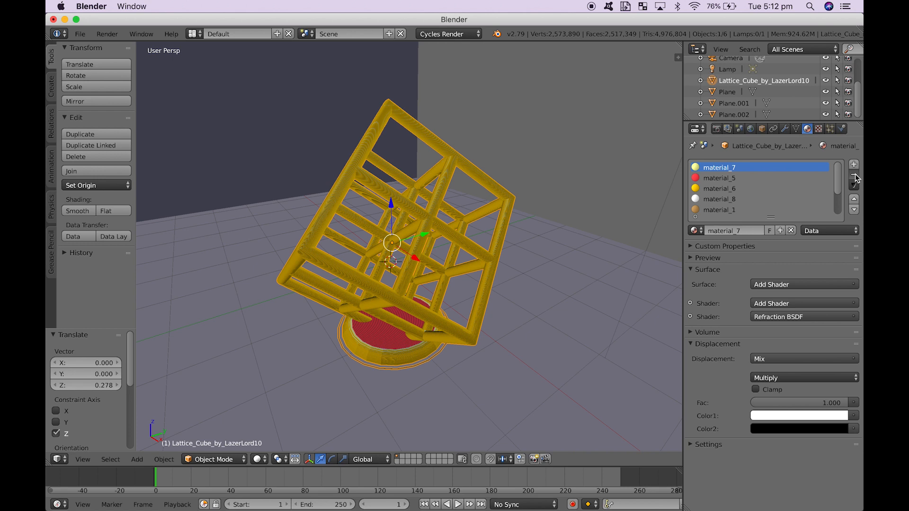
left_click(854, 177)
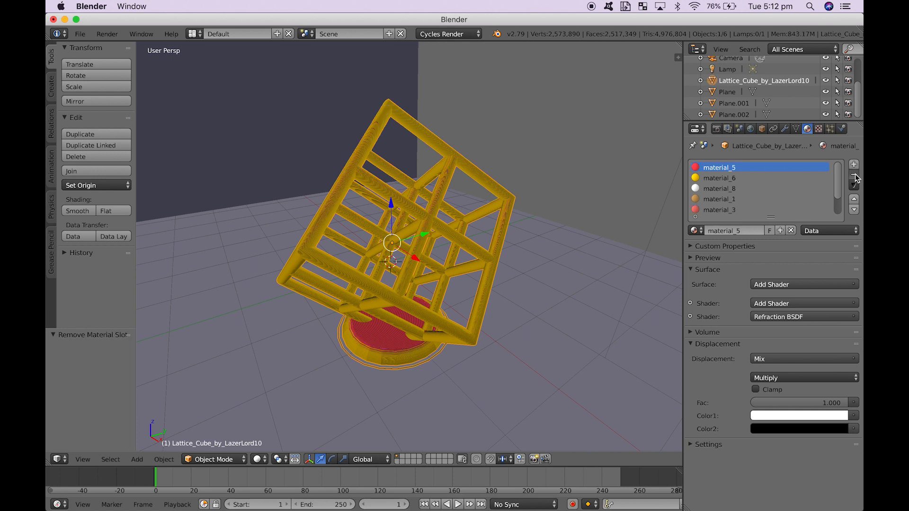
left_click(853, 178)
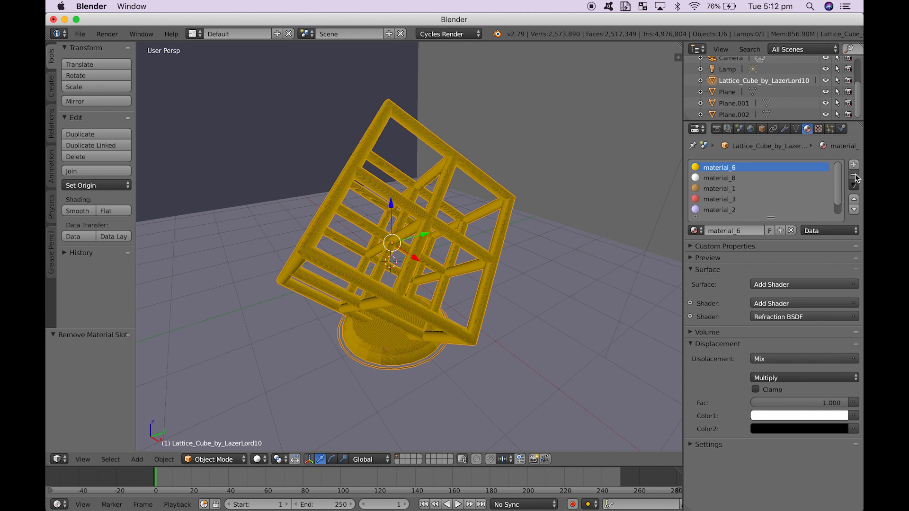
left_click(854, 177)
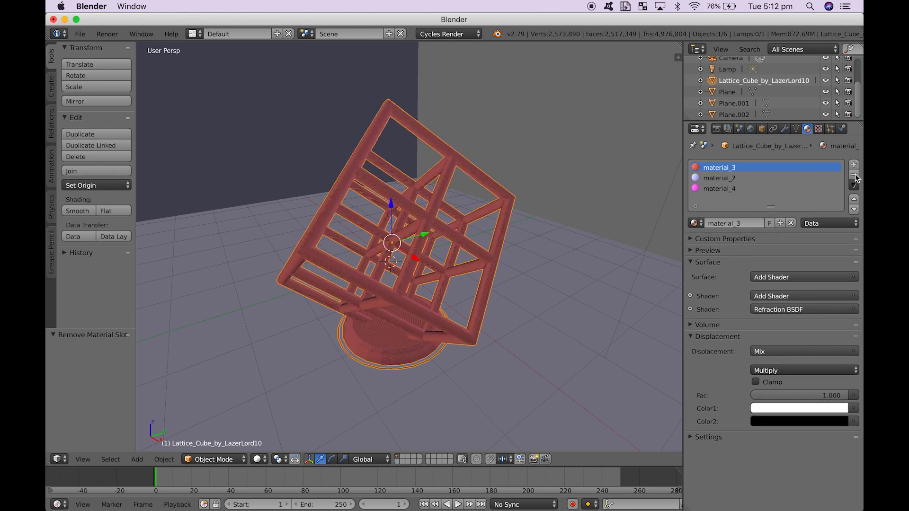
left_click(854, 178)
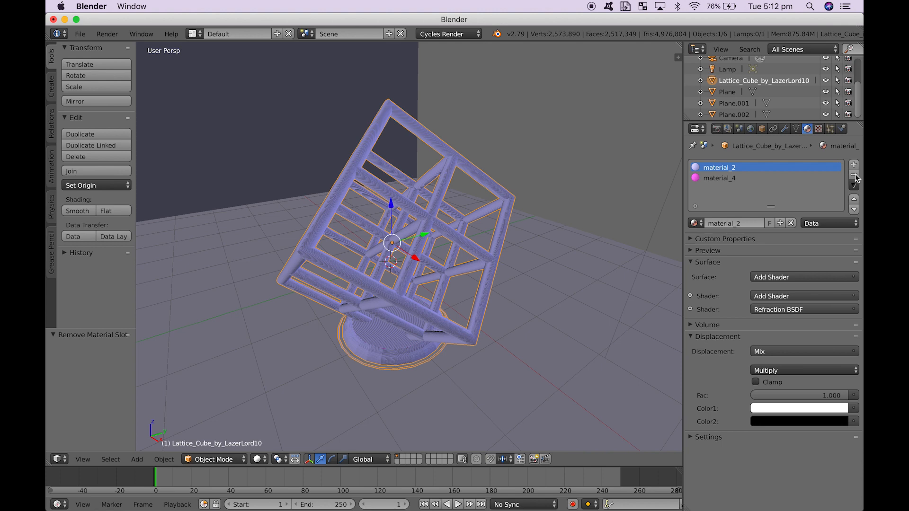
left_click(854, 177)
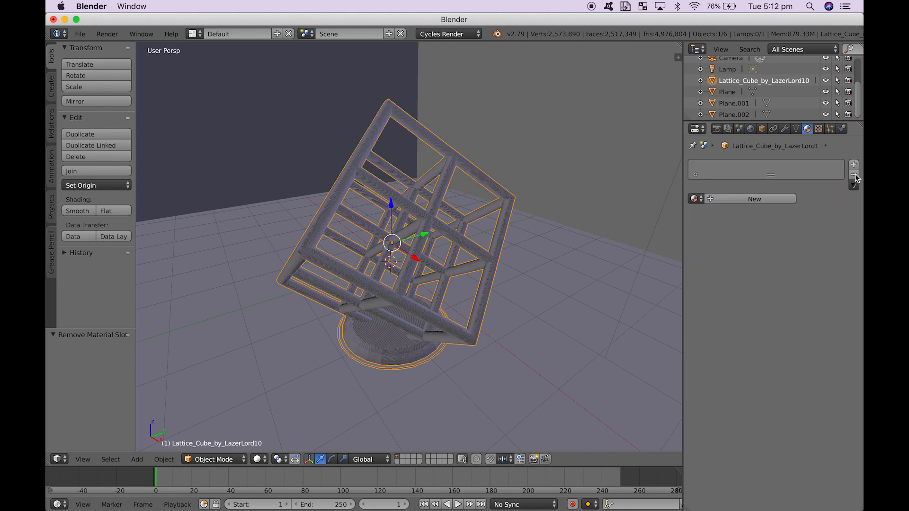
left_click(755, 199)
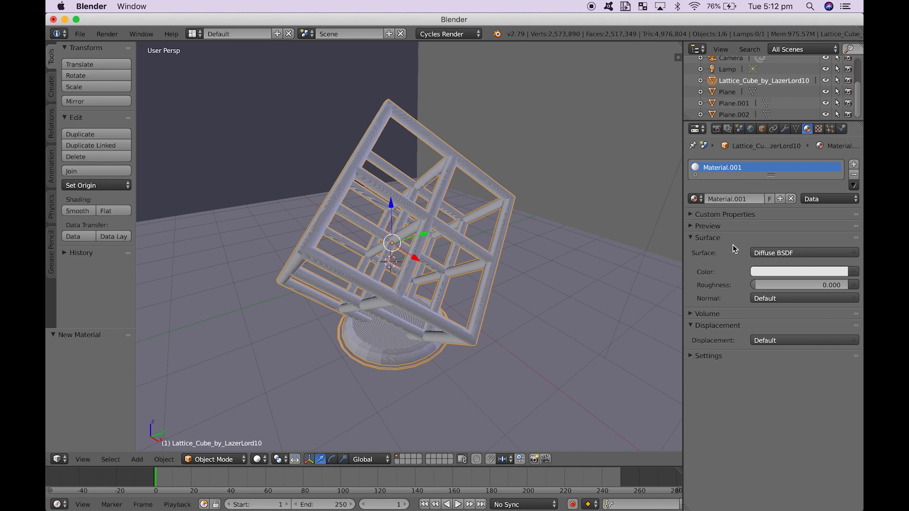
Switch the new material's surface shader to Principled BSDF.
left_click(803, 252)
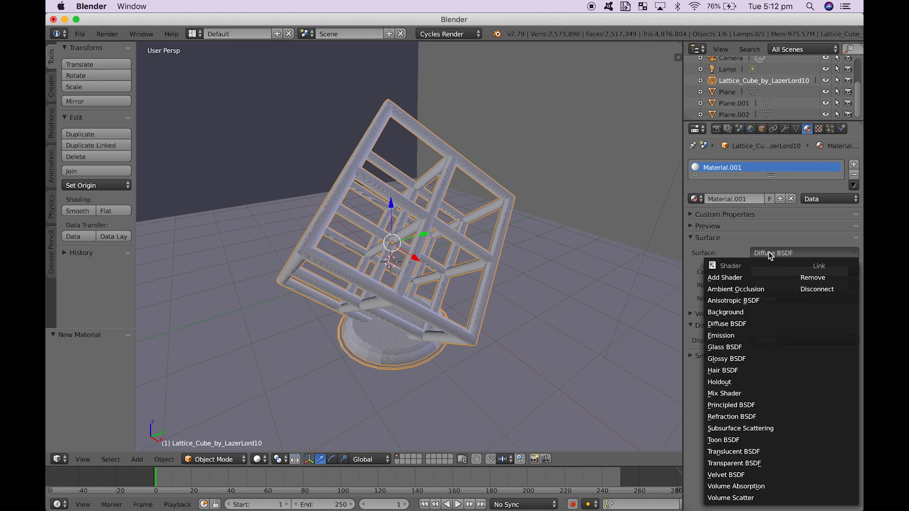
mouse_move(749, 393)
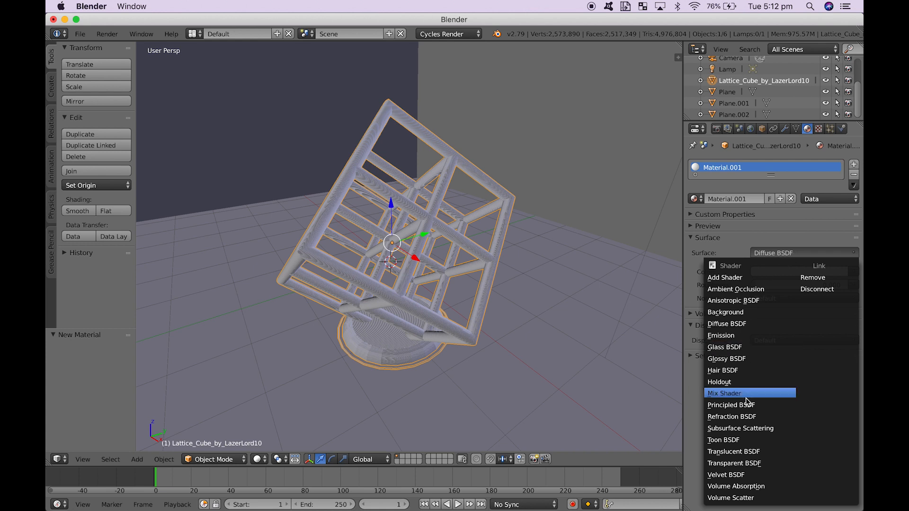
left_click(730, 405)
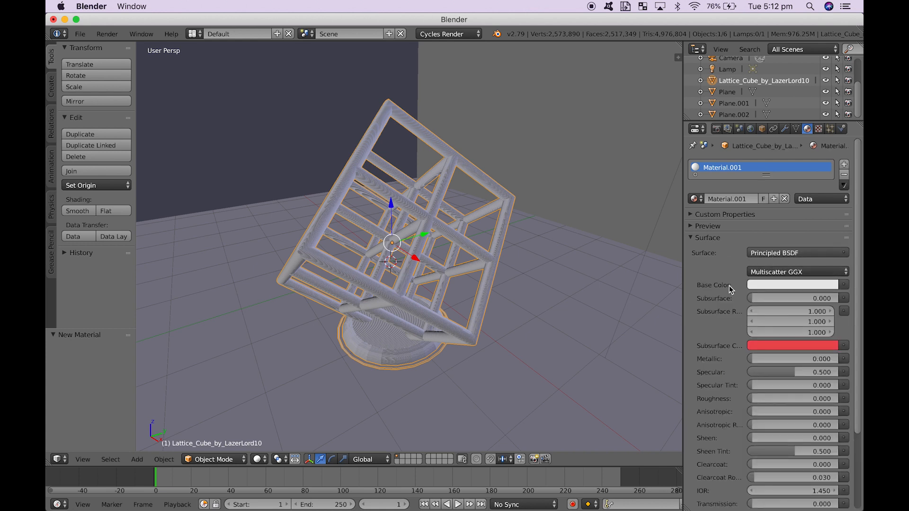
scroll("down", 3)
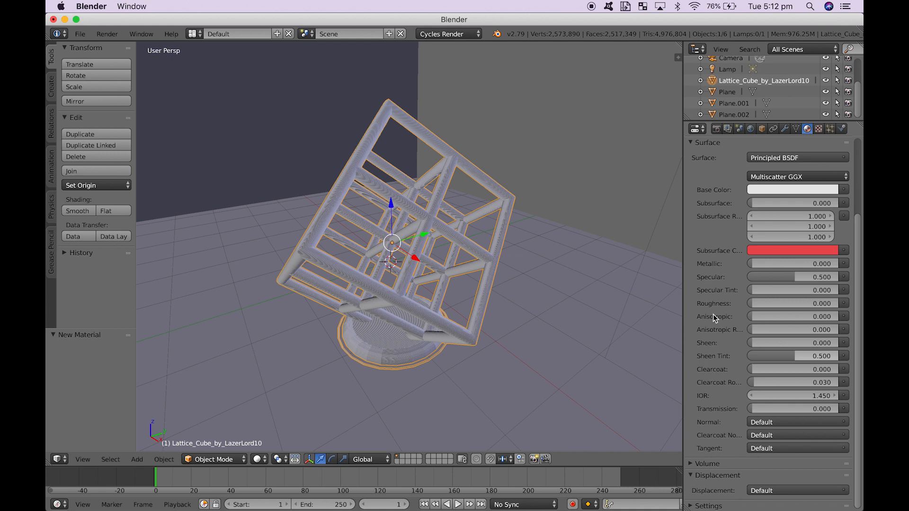
left_click(844, 141)
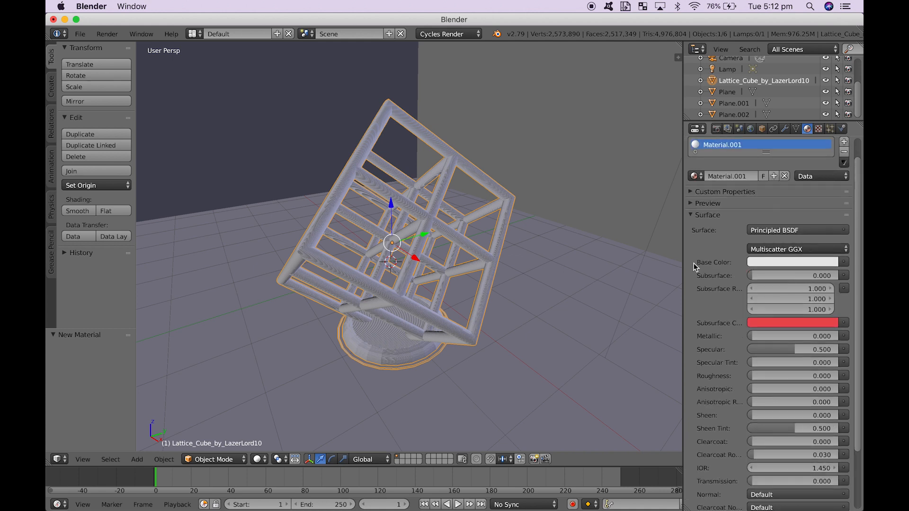
mouse_move(735, 270)
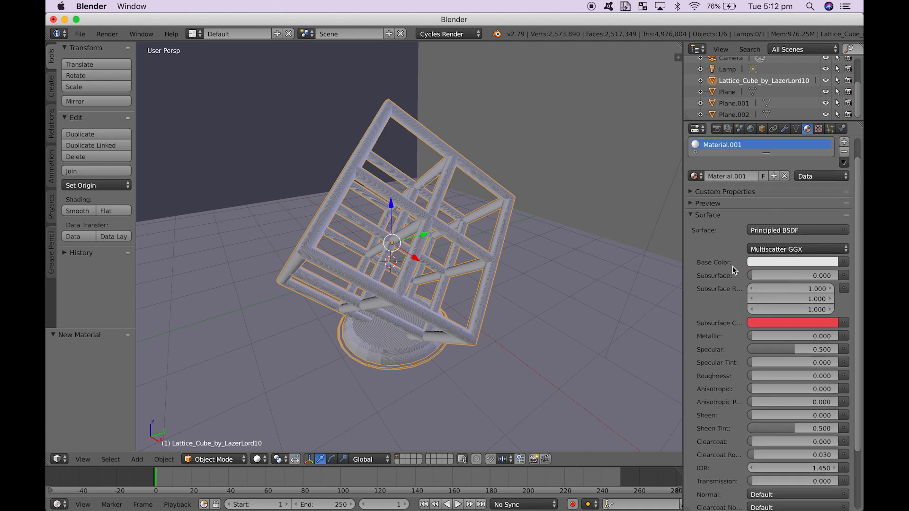
mouse_move(771, 235)
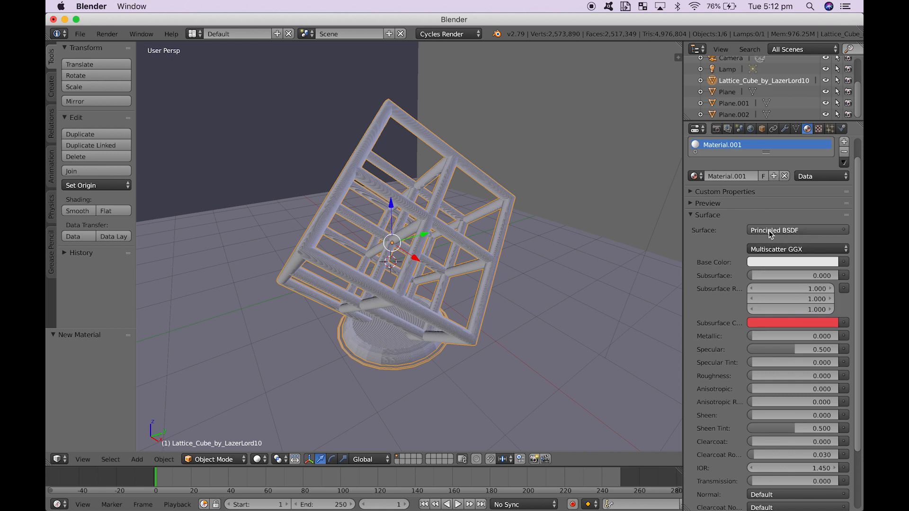
Pick a blue base colour for the Principled surface on the colour wheel.
left_click(797, 263)
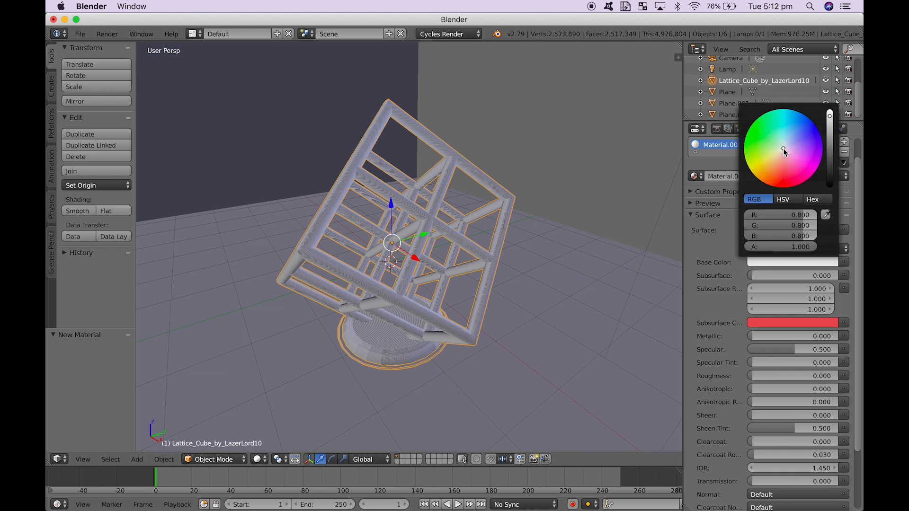
left_click(792, 133)
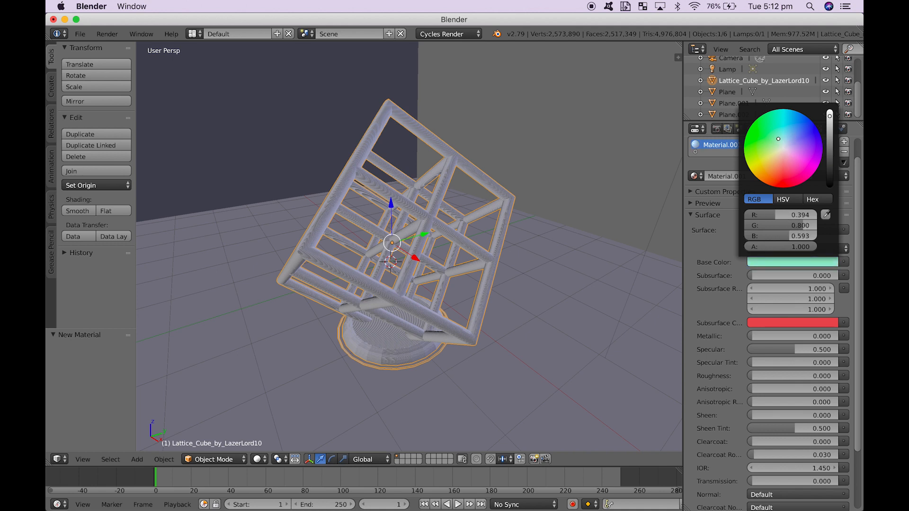
left_click(792, 141)
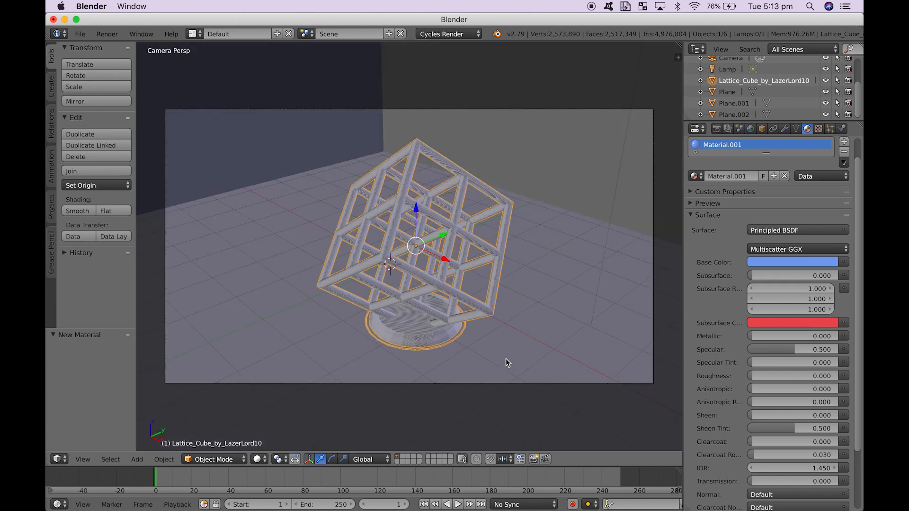
Switch the camera viewport to Rendered shading for a live Cycles preview.
left_click(261, 459)
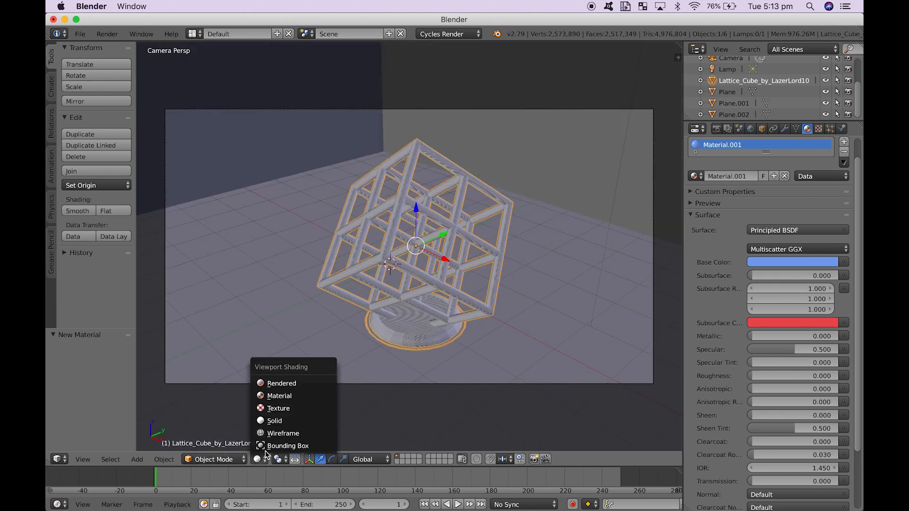
mouse_move(282, 382)
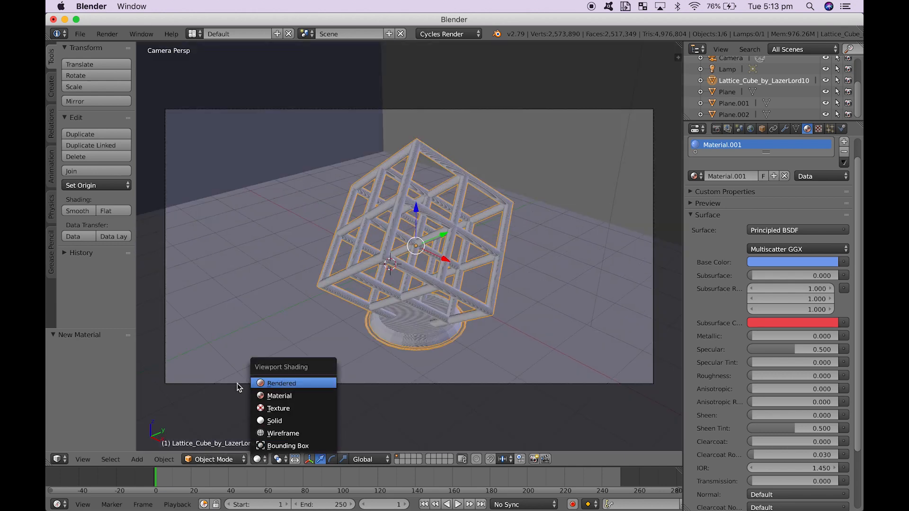
mouse_move(291, 331)
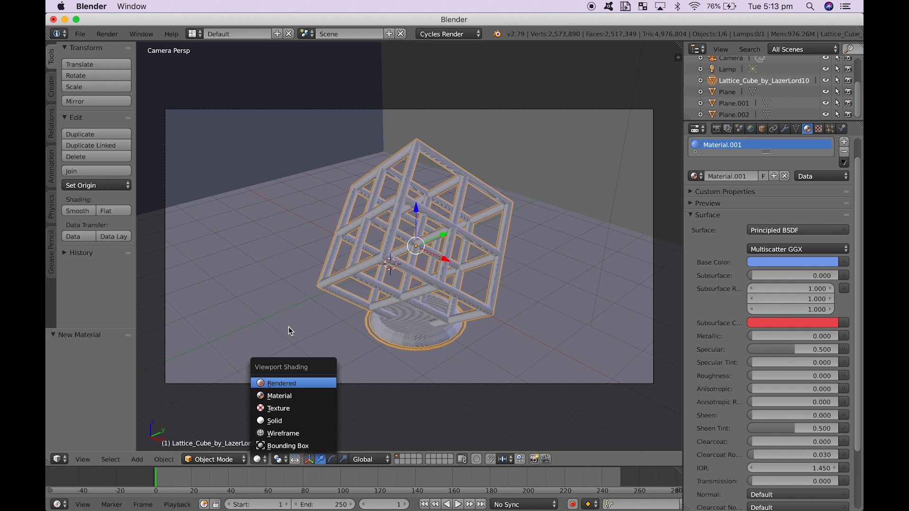
left_click(281, 383)
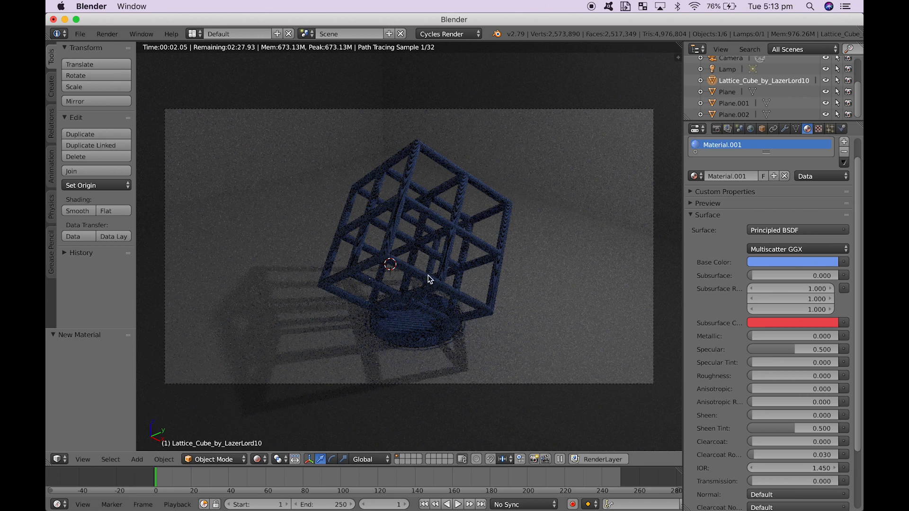
mouse_move(443, 320)
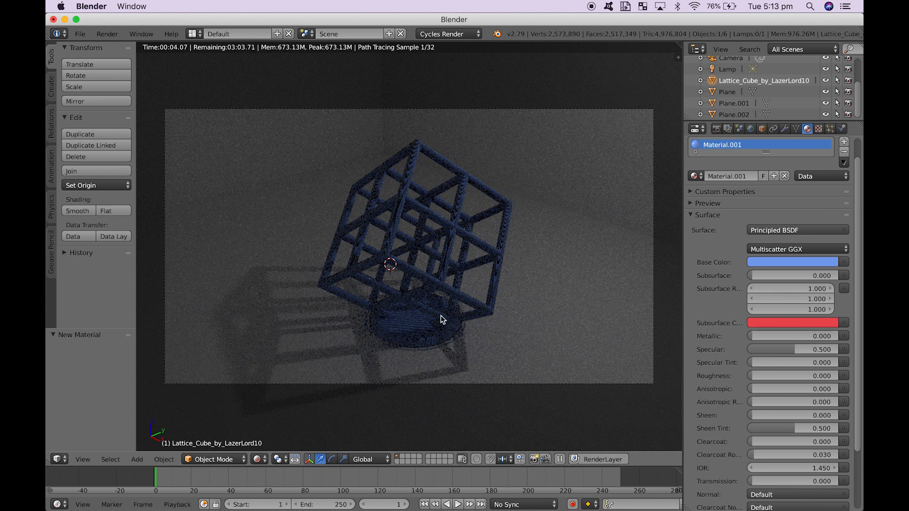
mouse_move(361, 301)
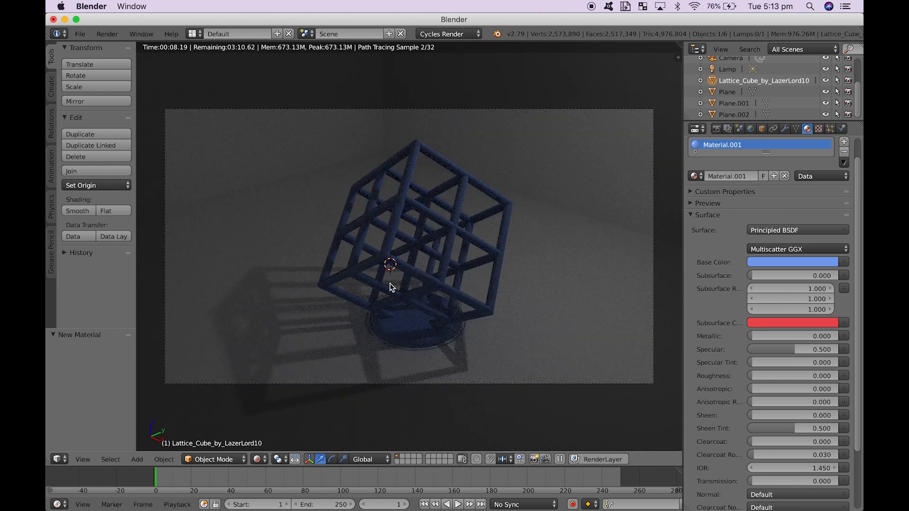
mouse_move(255, 460)
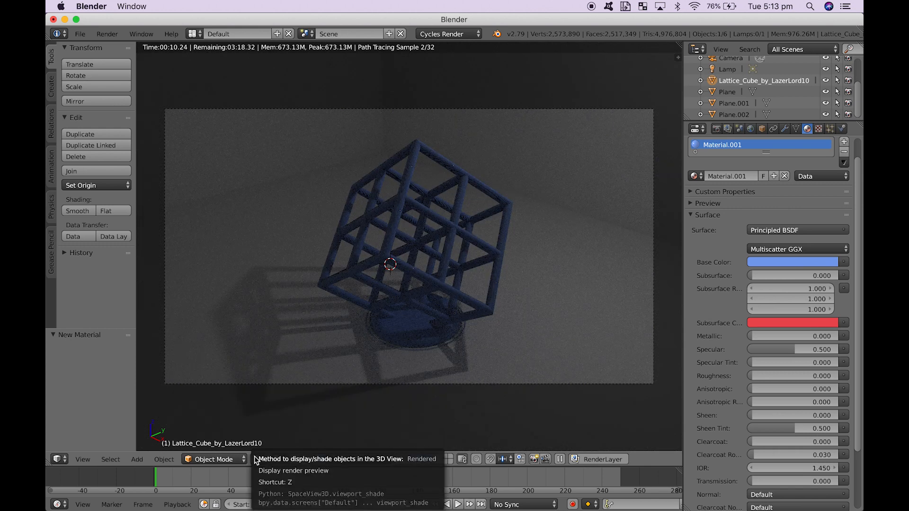
Delete the selected default lamp from the scene, confirming the OK? popup.
left_click(268, 459)
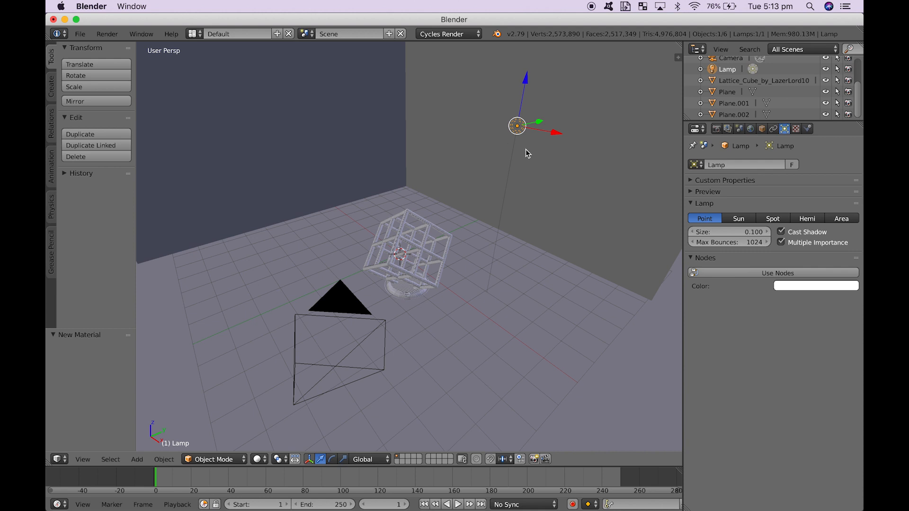
left_click(76, 156)
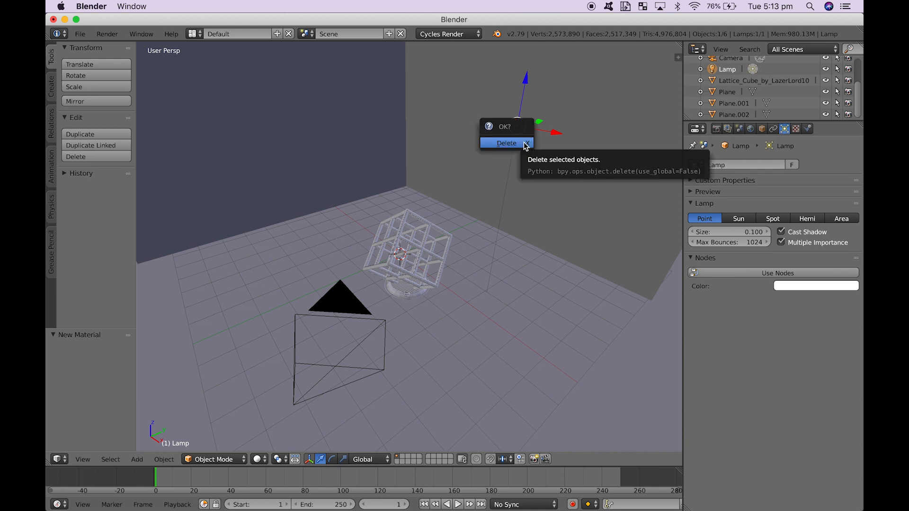
left_click(506, 143)
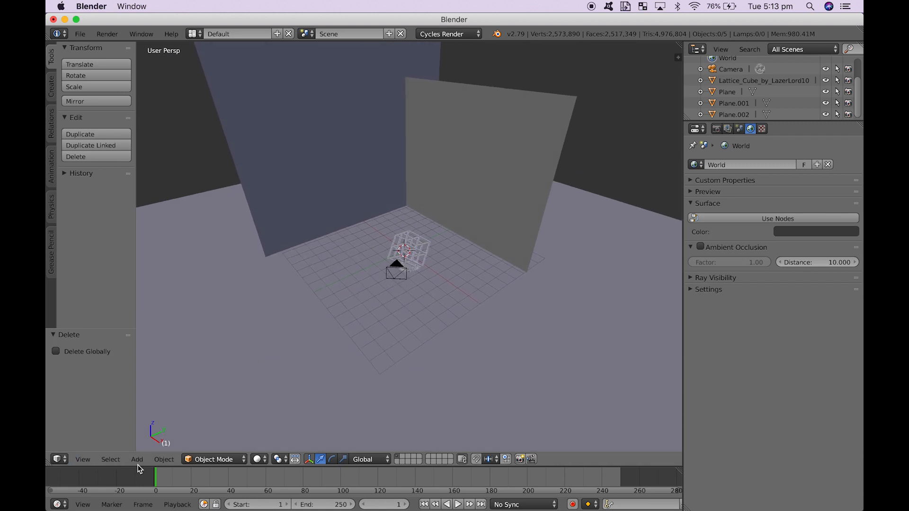
Add a Sun lamp to the scene above the lattice cube.
left_click(136, 459)
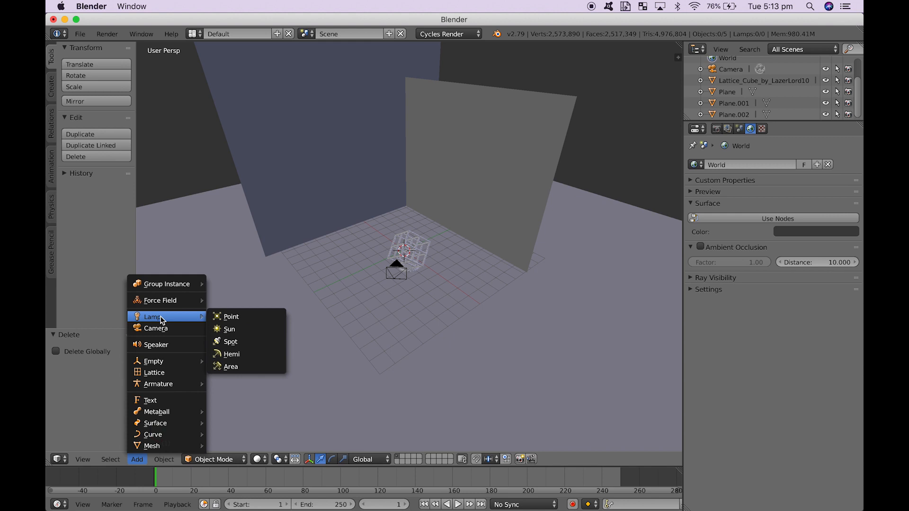
left_click(229, 329)
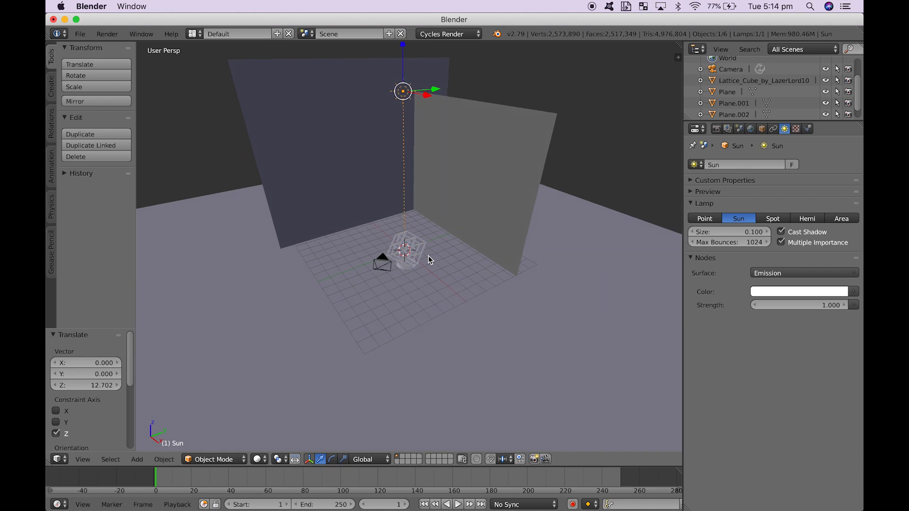
Add an Area lamp and enlarge it into a broad light beside the lattice cube.
left_click(136, 459)
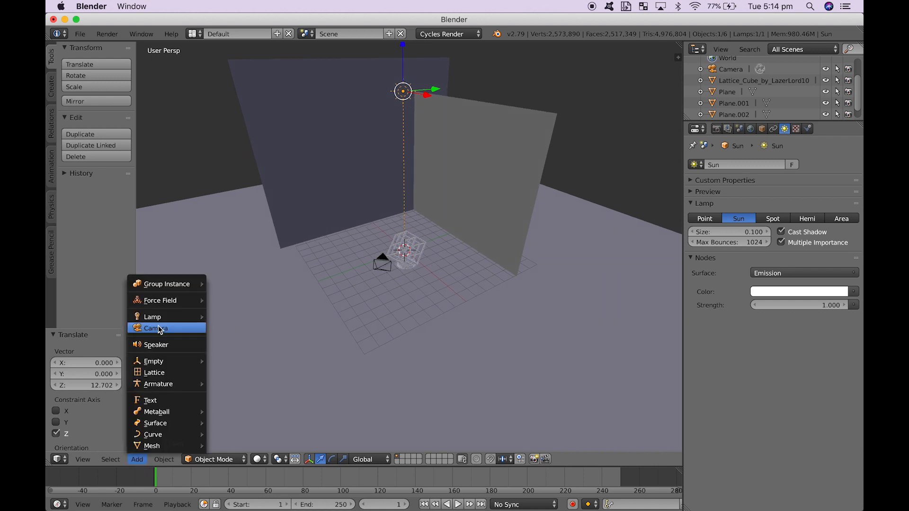
mouse_move(165, 345)
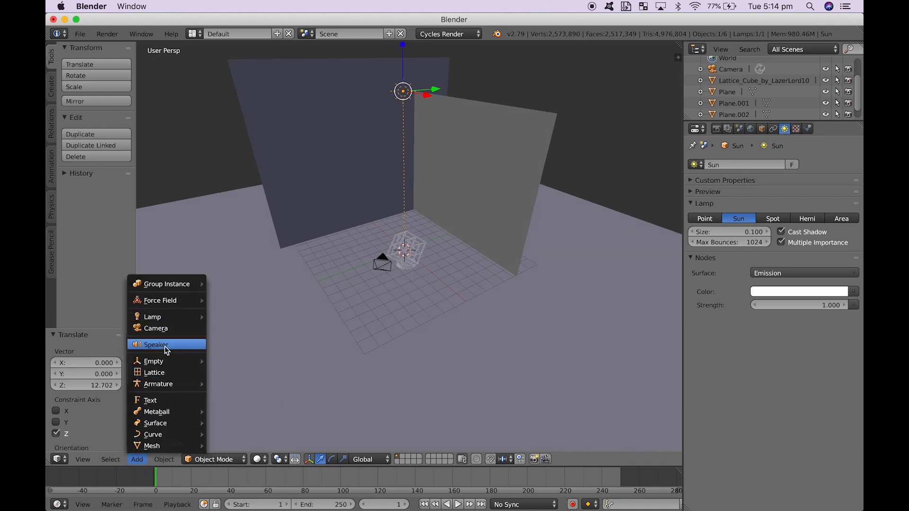
mouse_move(151, 316)
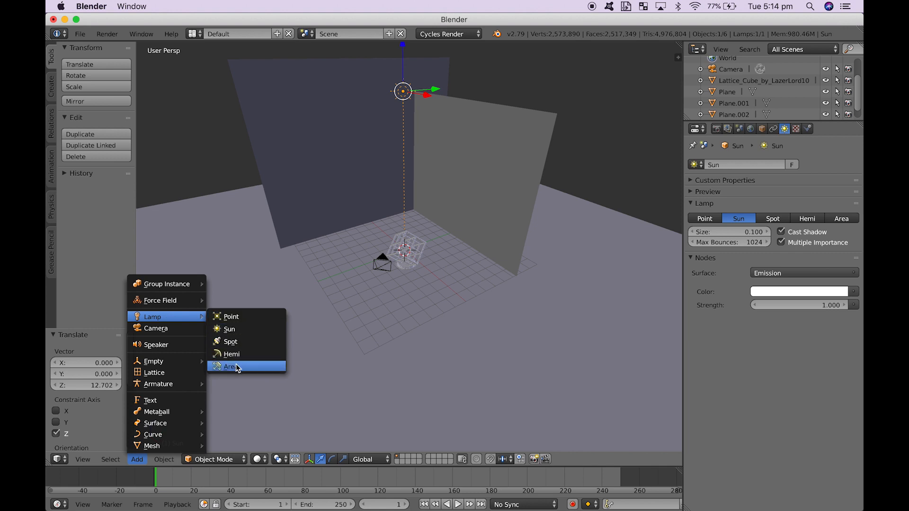
left_click(231, 367)
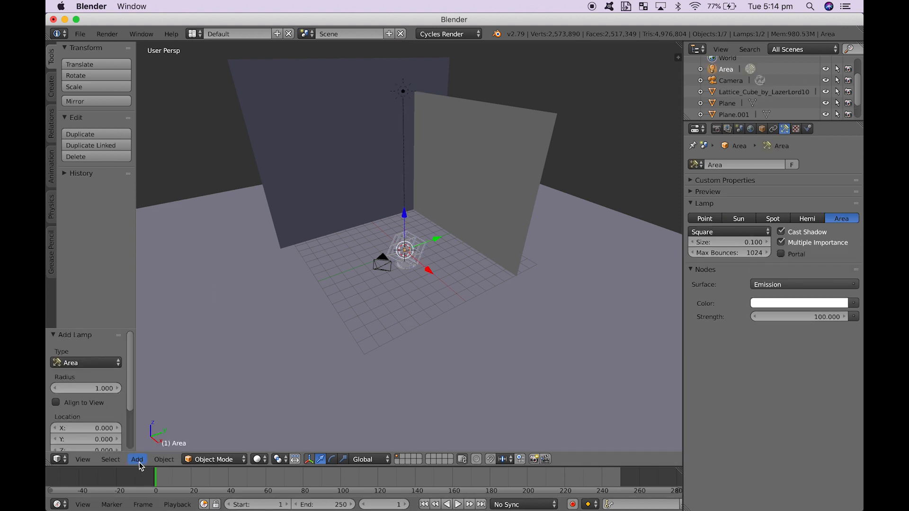
mouse_move(327, 277)
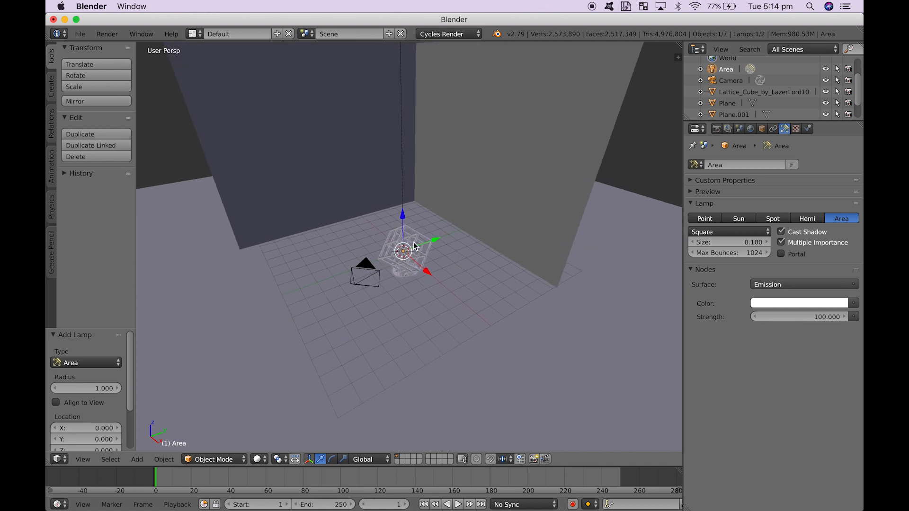
key("g")
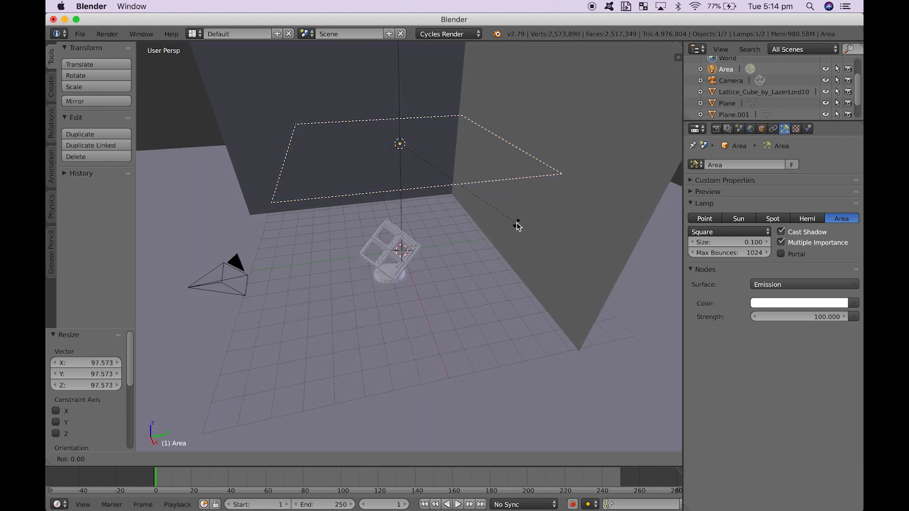
mouse_move(515, 174)
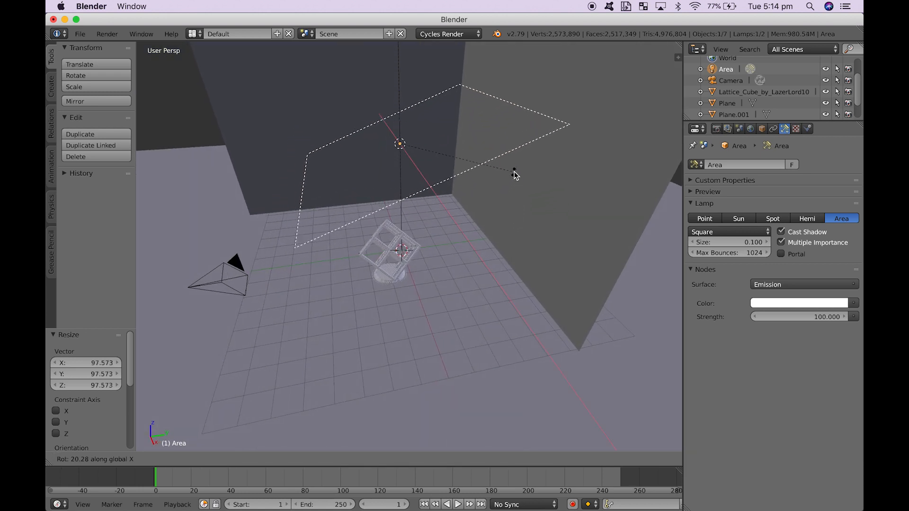
mouse_move(458, 73)
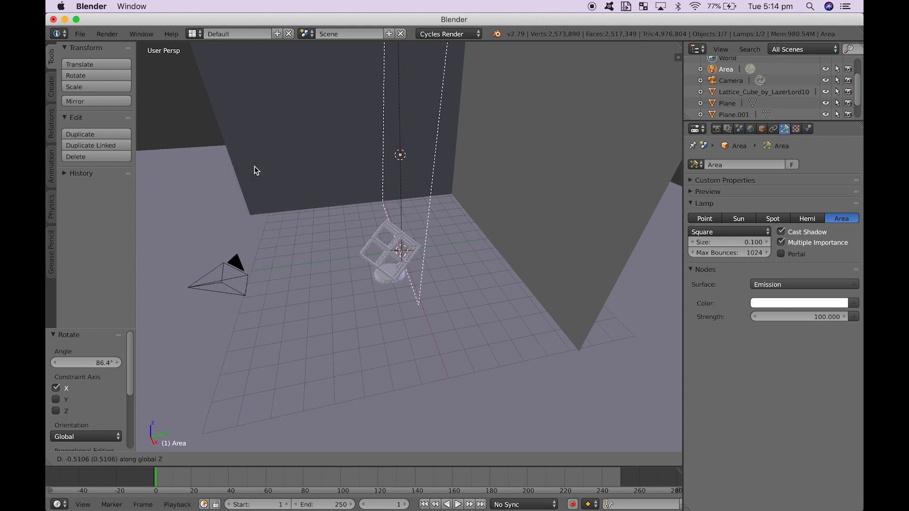
mouse_move(670, 171)
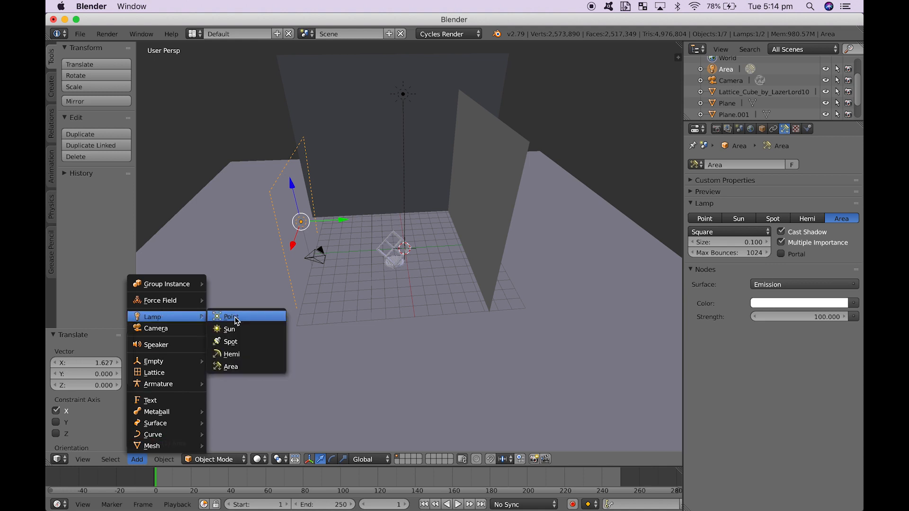
Add a second area lamp and tilt the lamps around their axes toward the lattice cube.
left_click(230, 366)
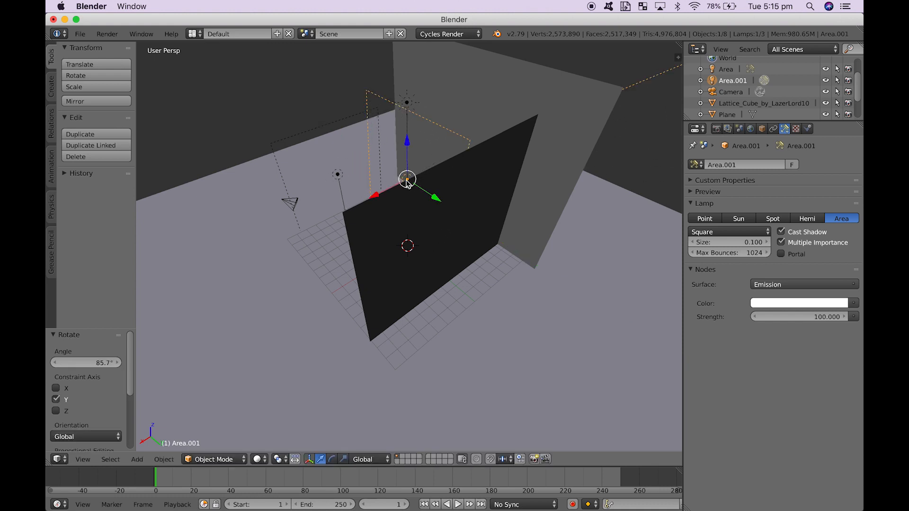
mouse_move(670, 79)
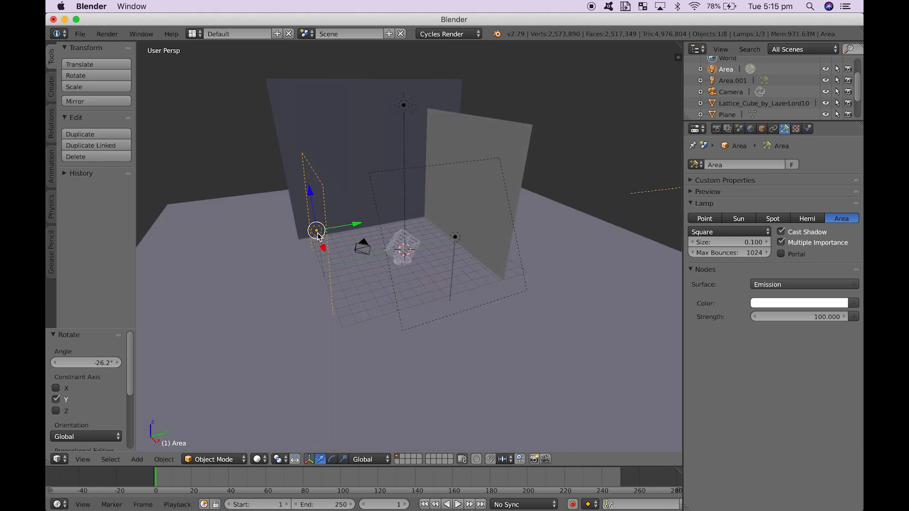
key("r")
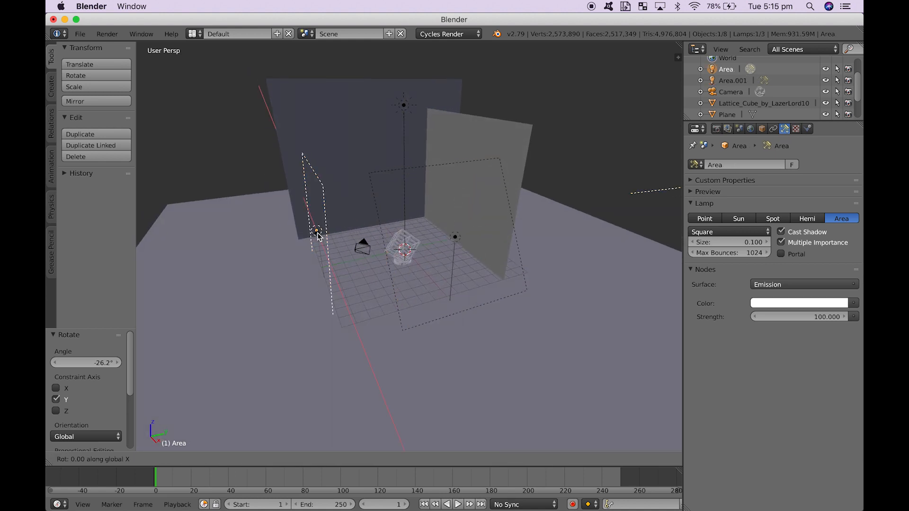
mouse_move(329, 260)
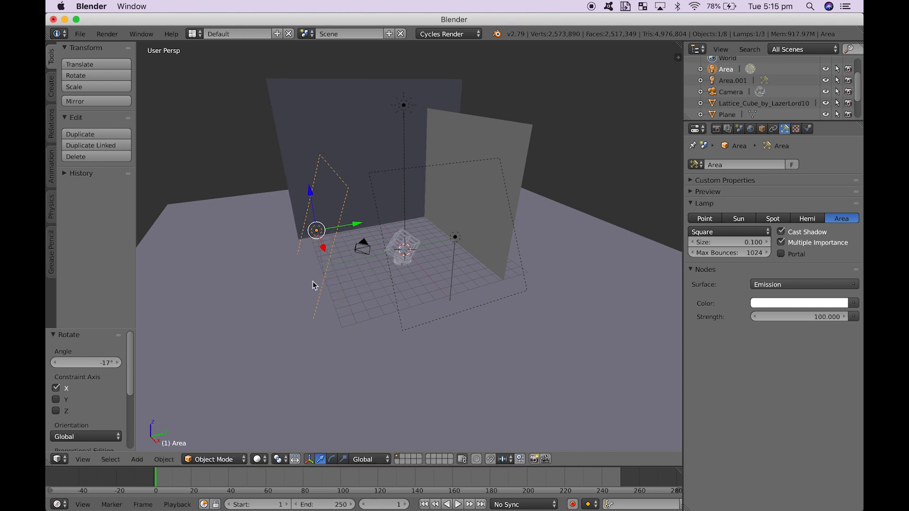
Switch the viewport to Rendered shading to preview the new lighting live.
left_click(257, 460)
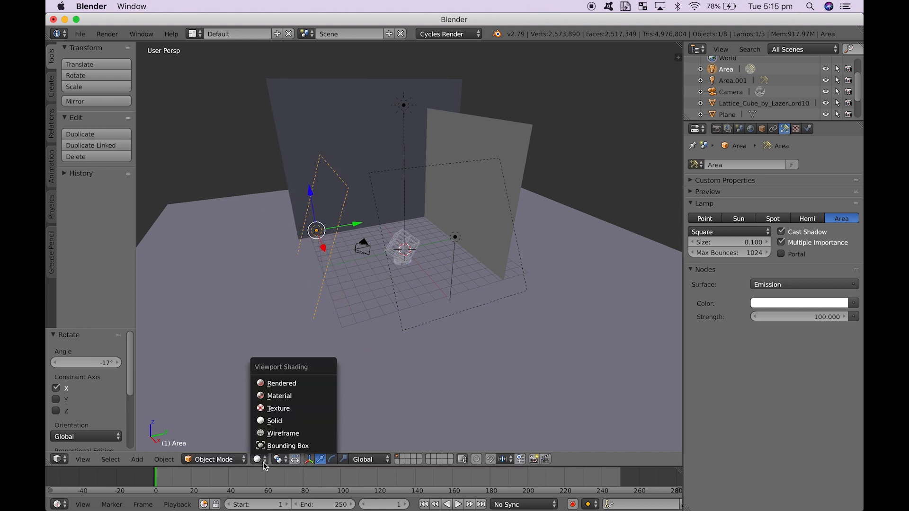
mouse_move(295, 383)
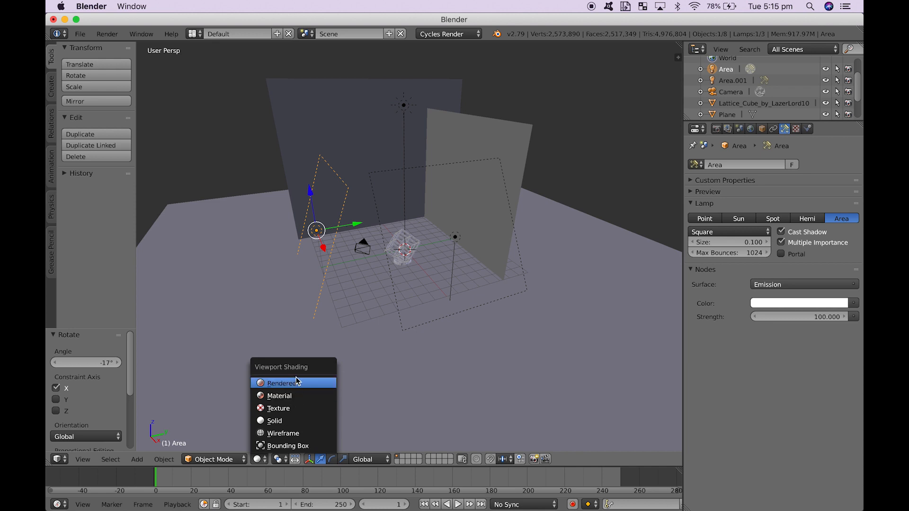
mouse_move(314, 295)
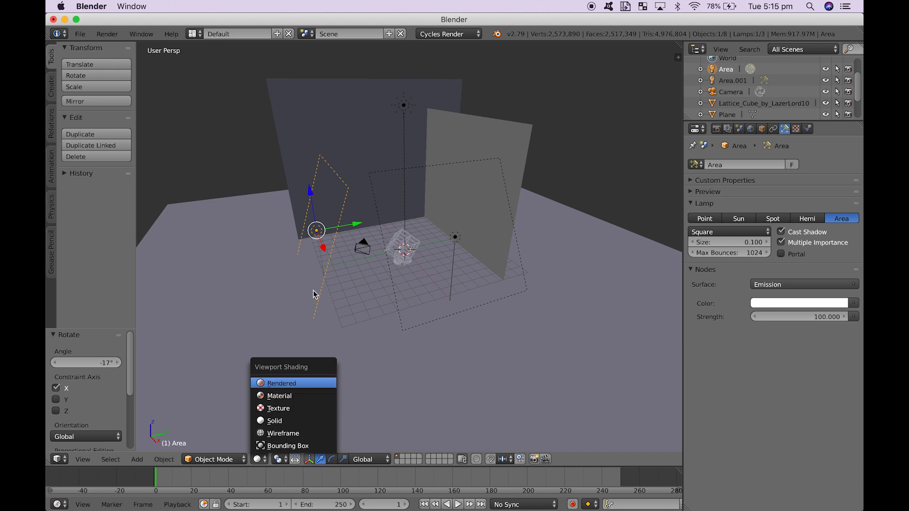
left_click(281, 383)
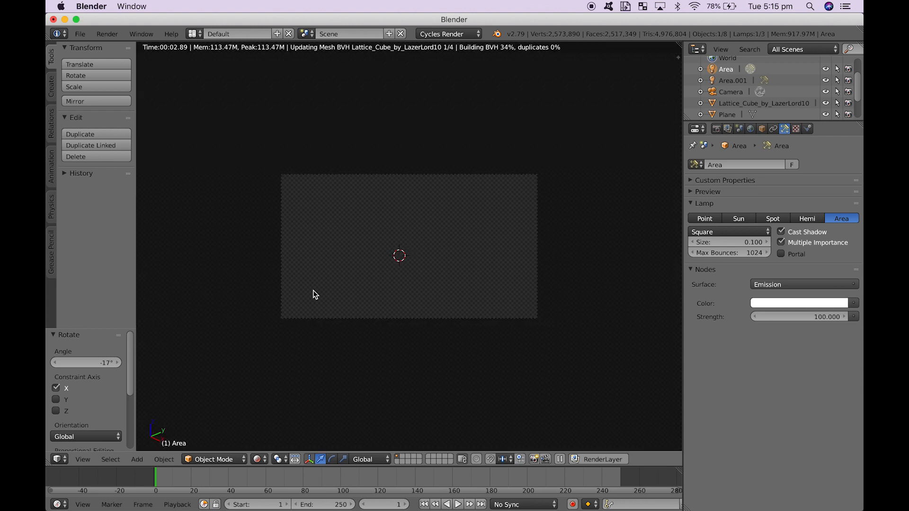
mouse_move(429, 251)
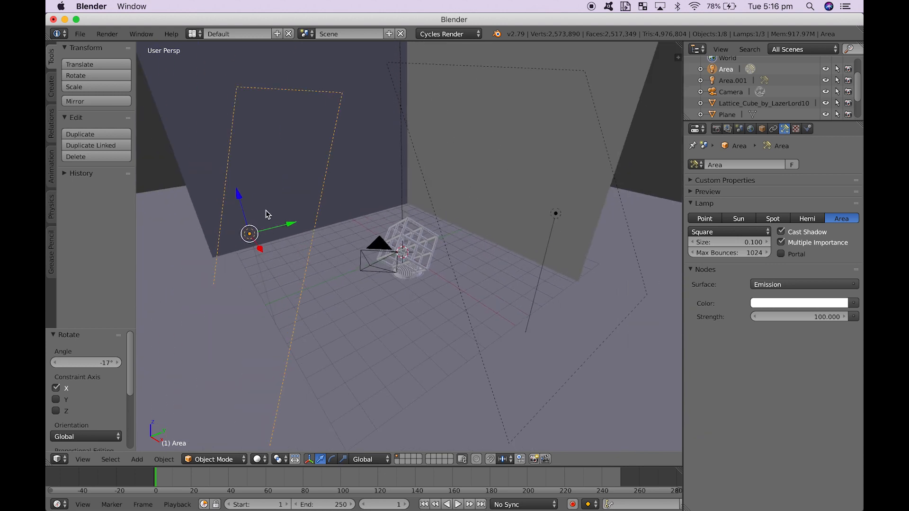
mouse_move(784, 128)
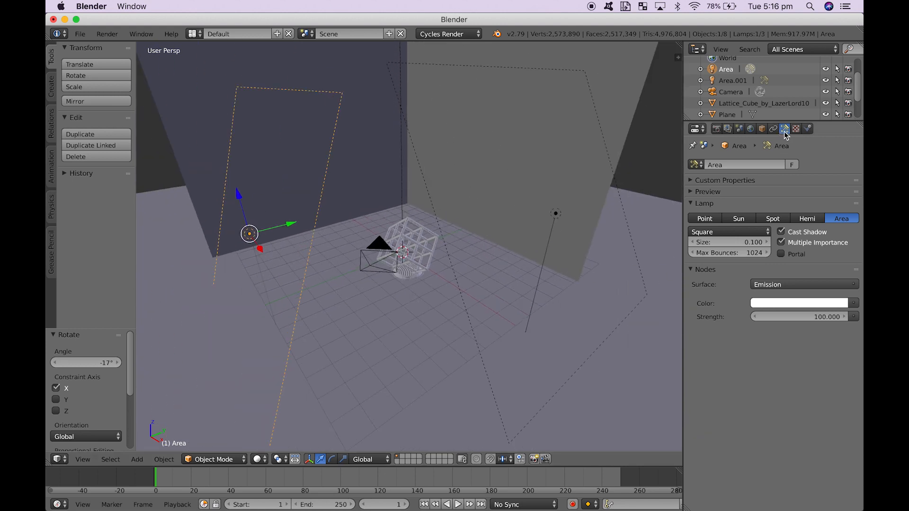
mouse_move(786, 129)
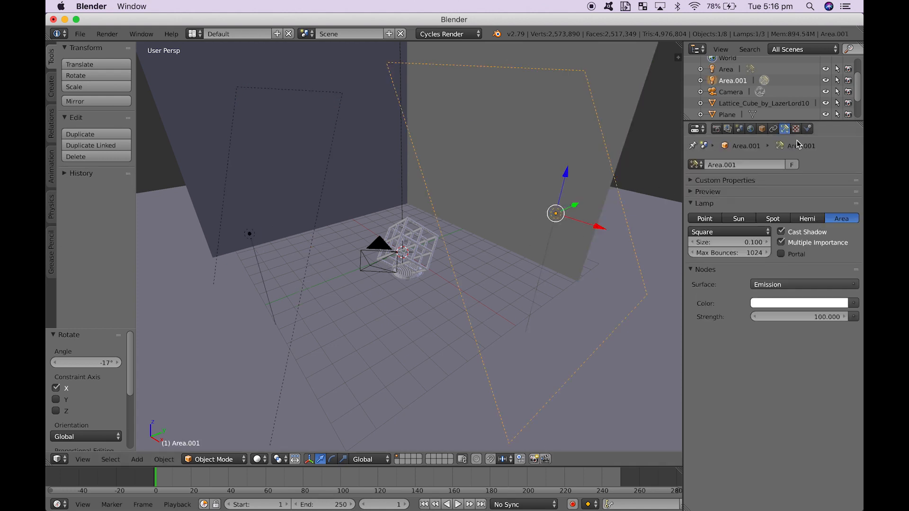
Show a Rendered viewport preview of the blue cube lit by the area lamps with its floor shadow.
left_click(258, 460)
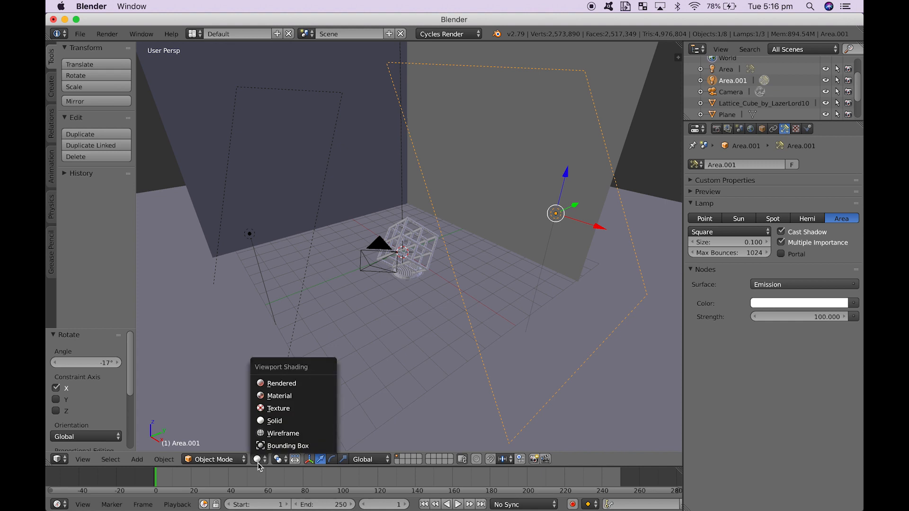
mouse_move(282, 384)
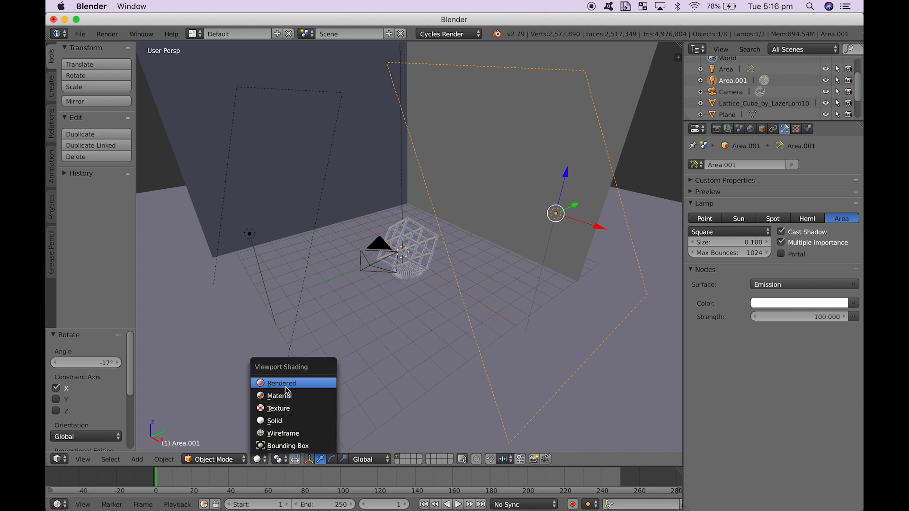
mouse_move(333, 310)
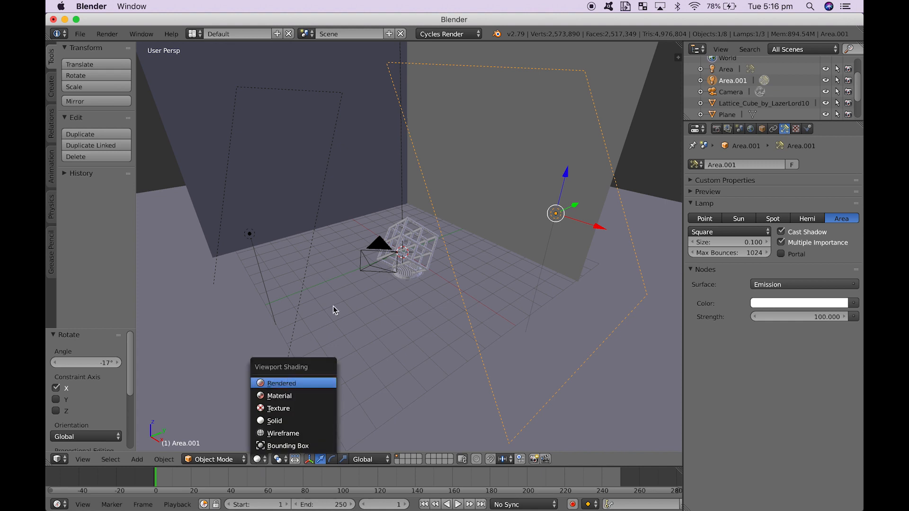
left_click(281, 383)
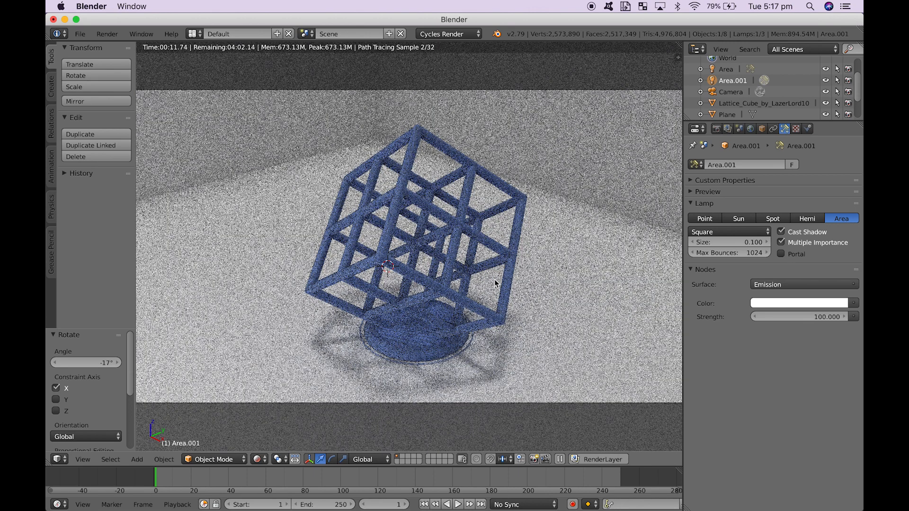
mouse_move(504, 319)
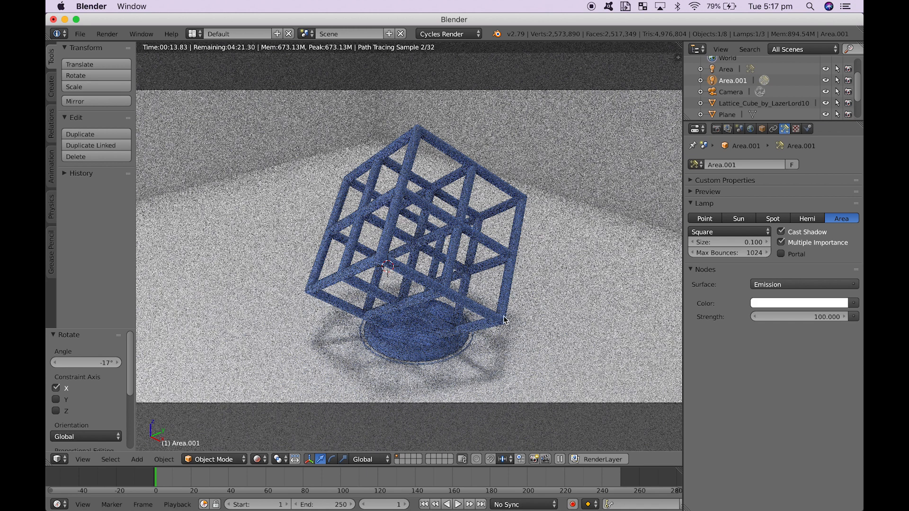
mouse_move(774, 179)
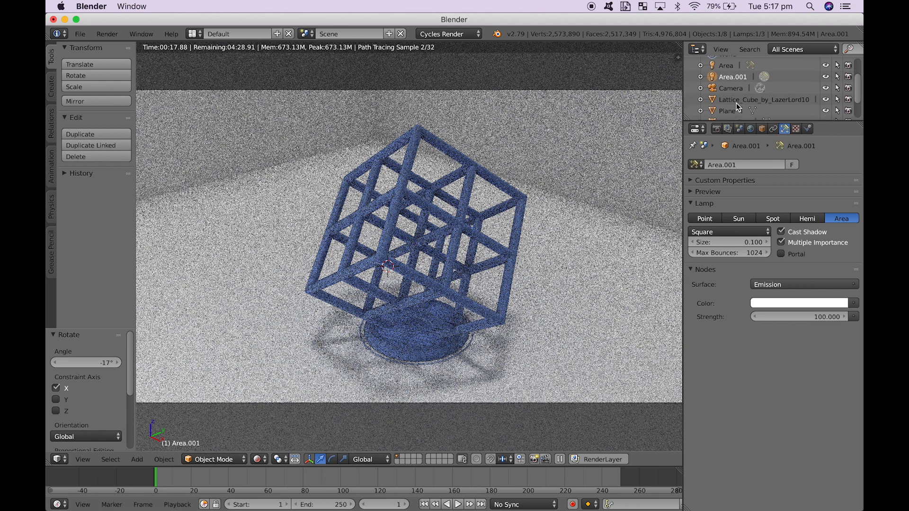
Switch the 3D viewport from rendered preview back to Solid shading.
scroll("down", 3)
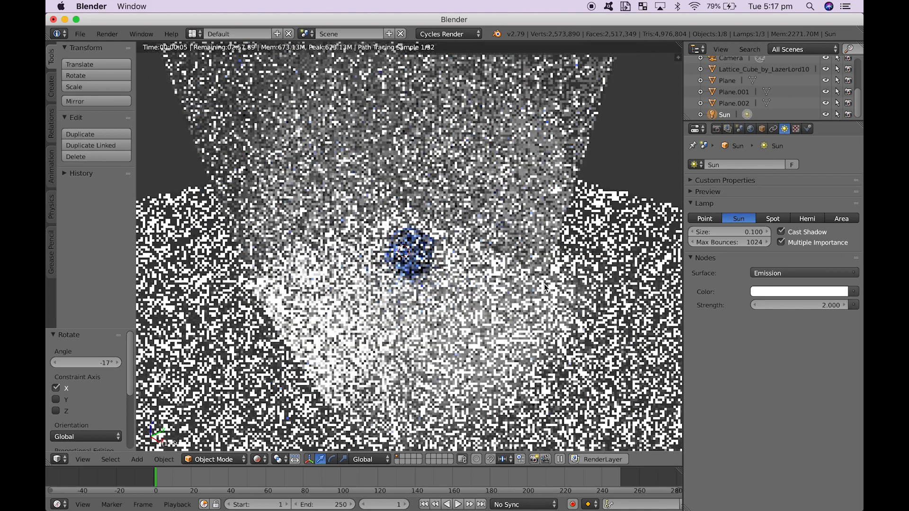
left_click(259, 459)
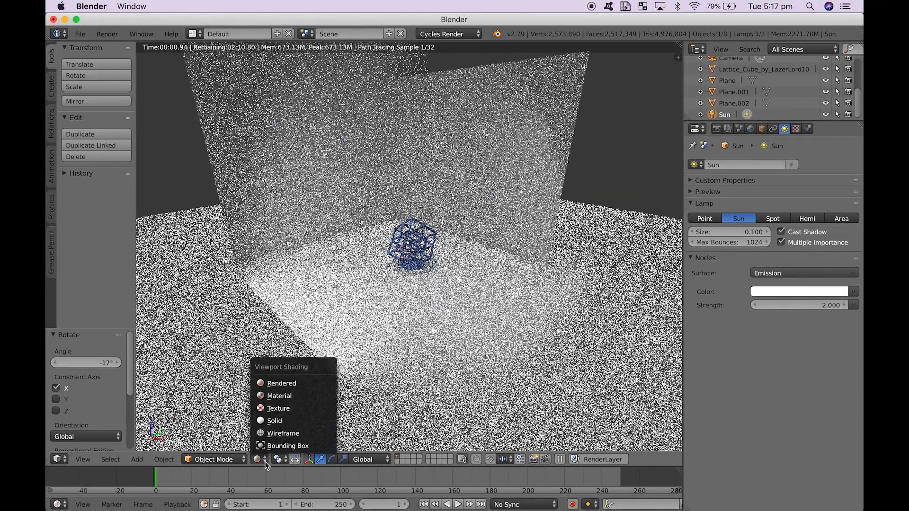
left_click(274, 421)
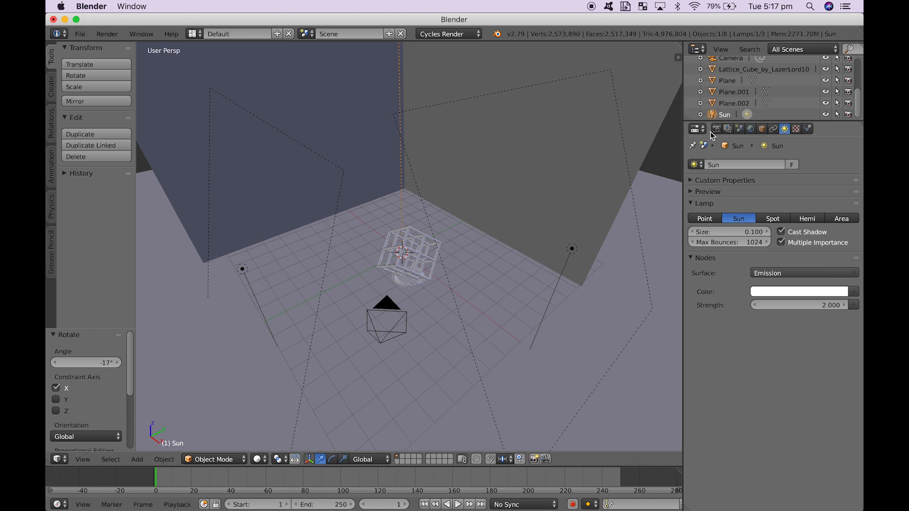
Set render resolution to 100% of 1920×1080 and reveal the Sampling settings.
left_click(717, 129)
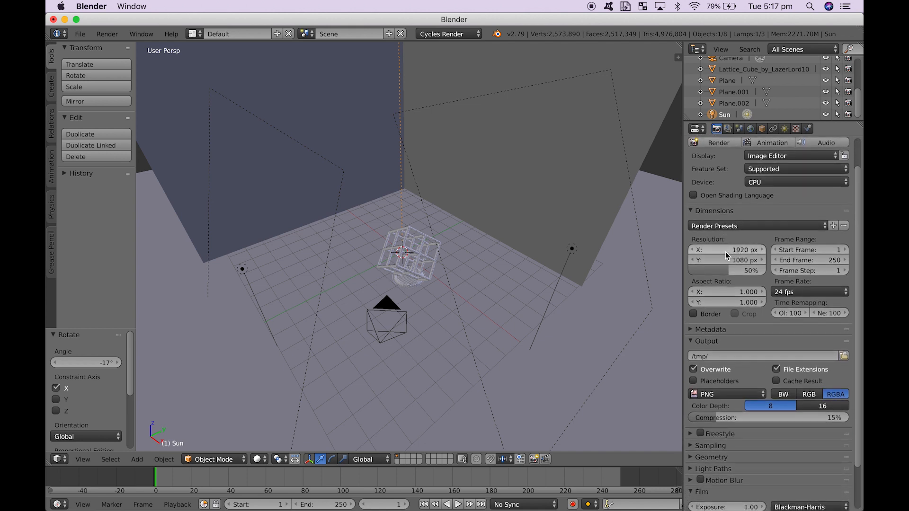
mouse_move(722, 265)
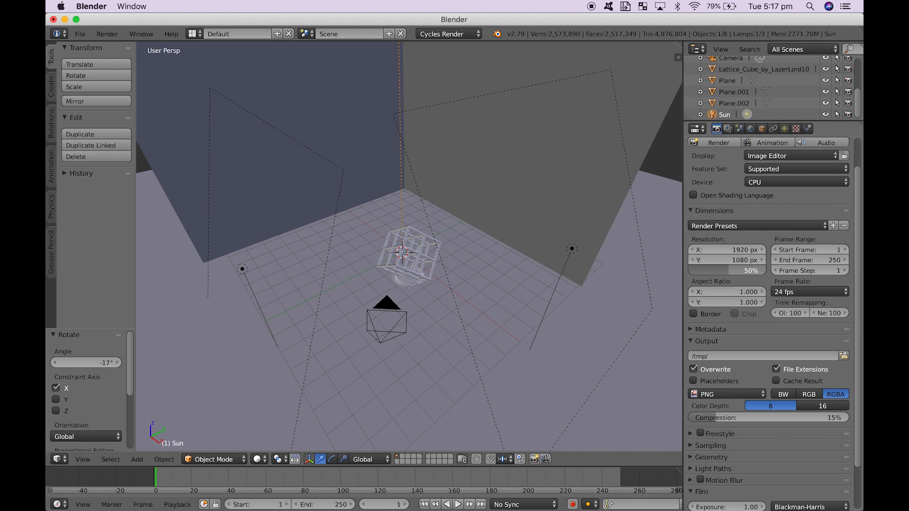
left_click(727, 270)
type("100")
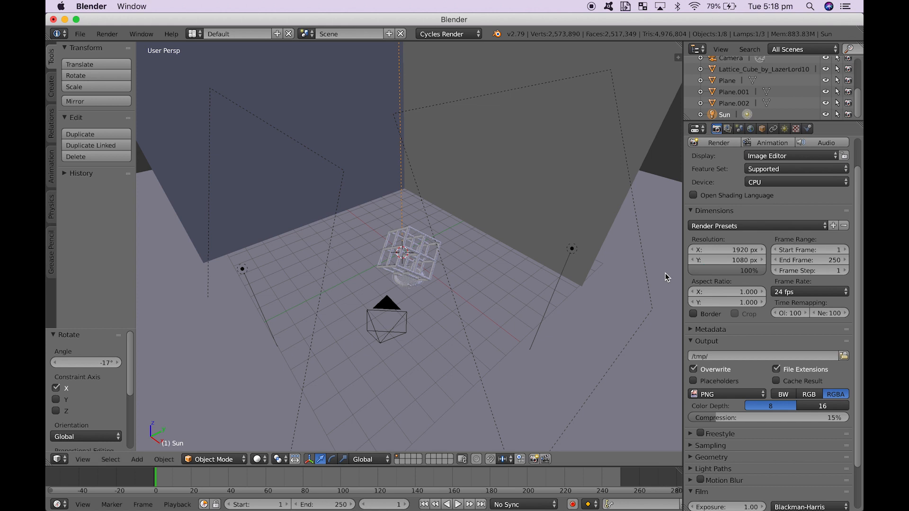
scroll("down", 3)
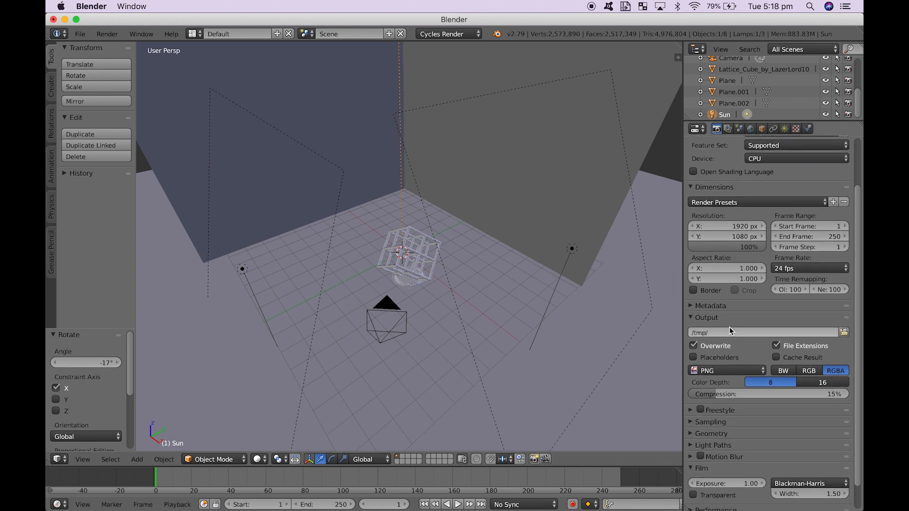
scroll("down", 3)
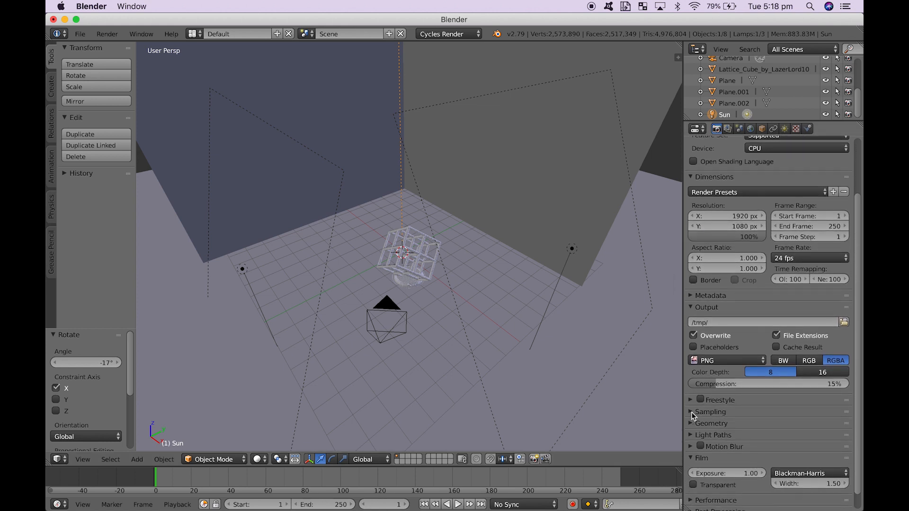
left_click(711, 413)
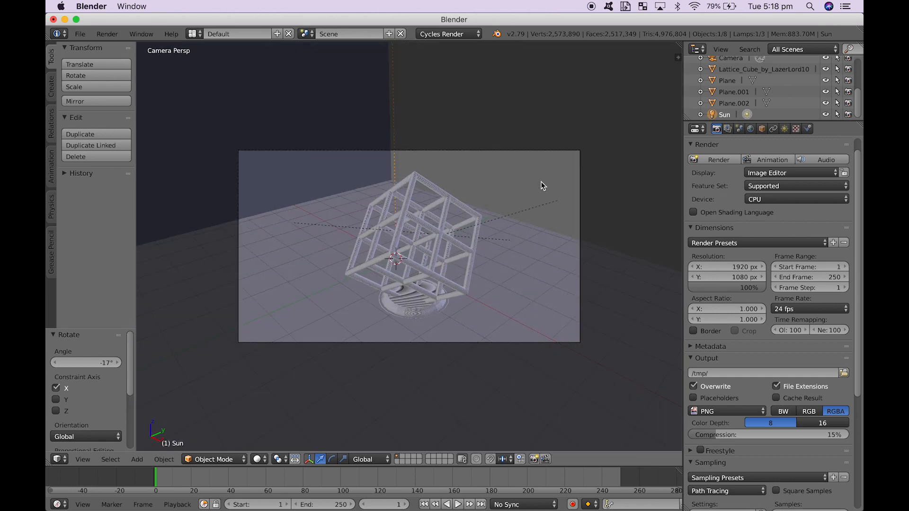
mouse_move(312, 441)
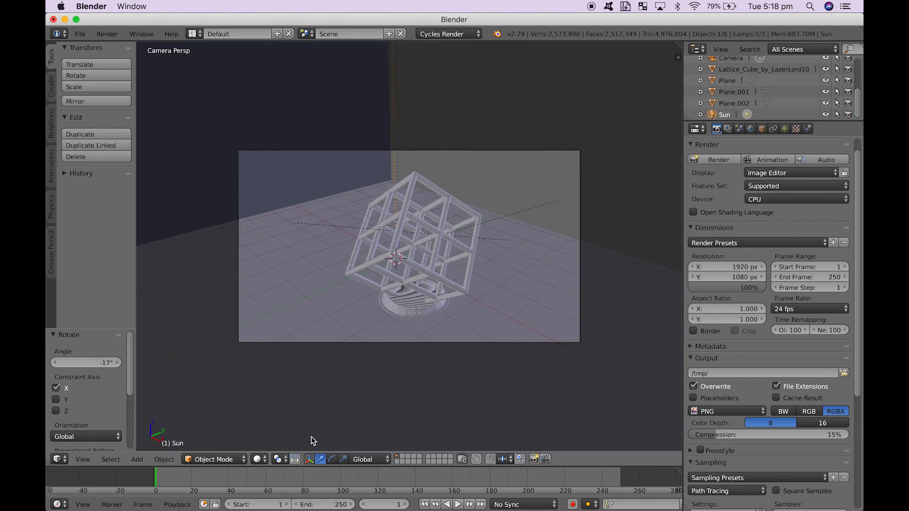
mouse_move(388, 206)
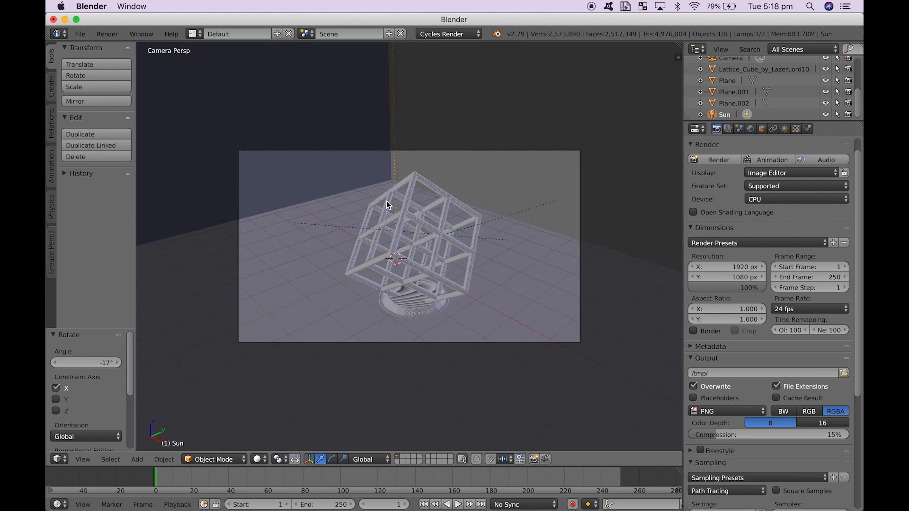
Switch the camera-view viewport to Rendered shading for a live Cycles preview.
left_click(259, 459)
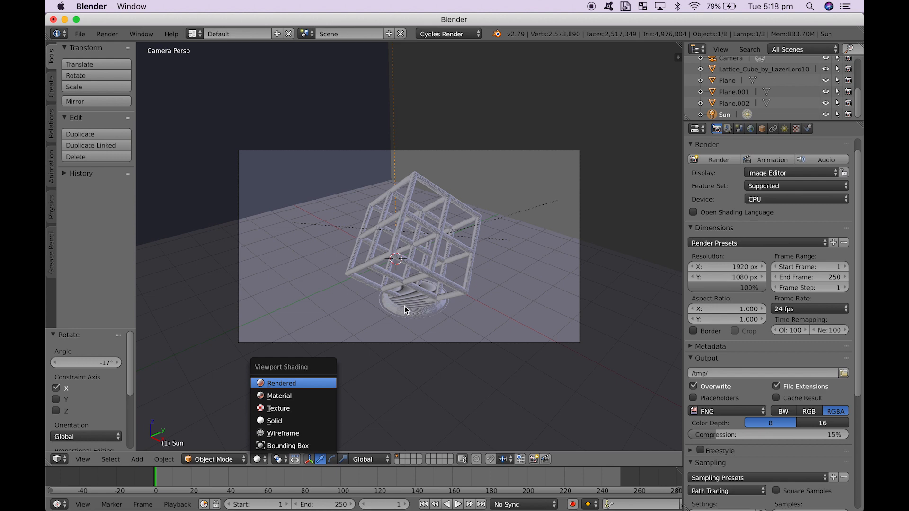
left_click(282, 383)
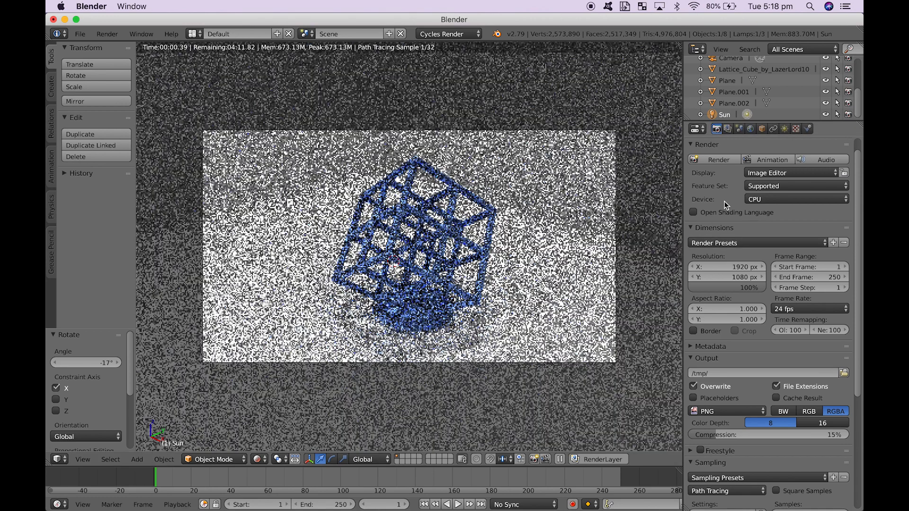
Render the final still image and bring up the Image menu for saving it.
left_click(719, 159)
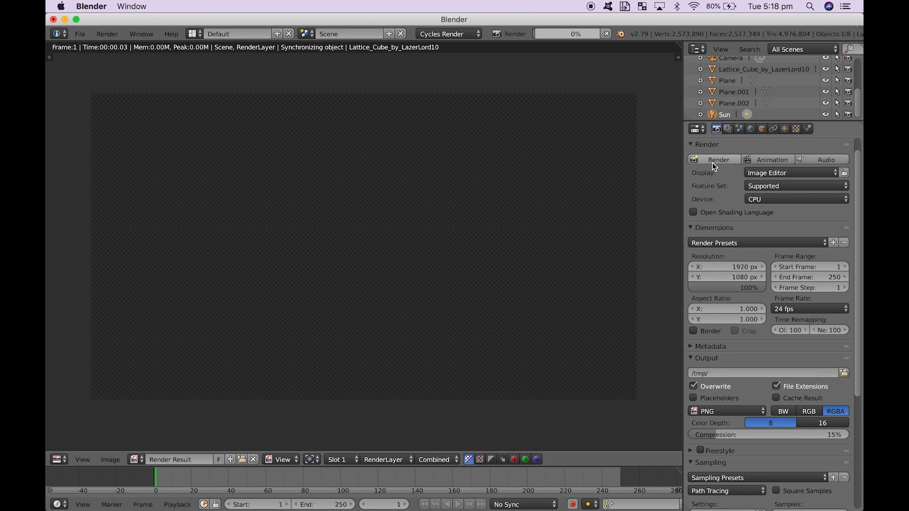
mouse_move(534, 179)
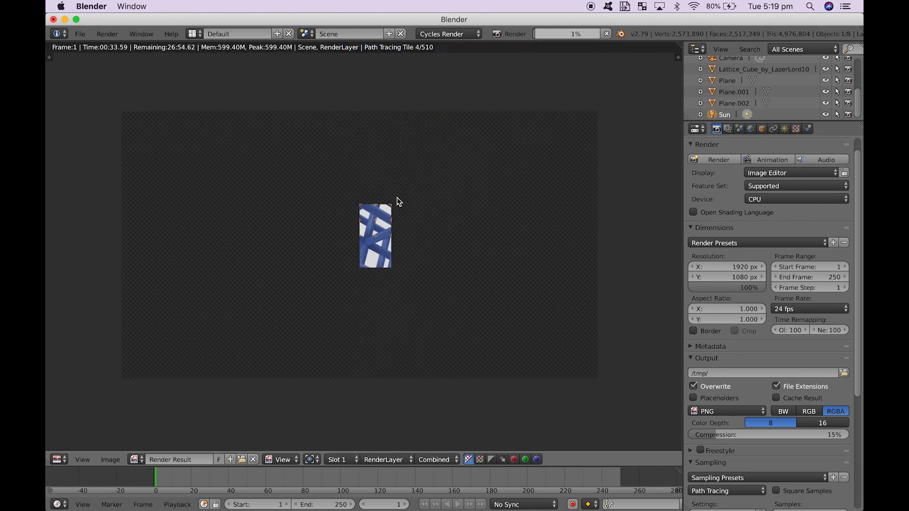
left_click(110, 459)
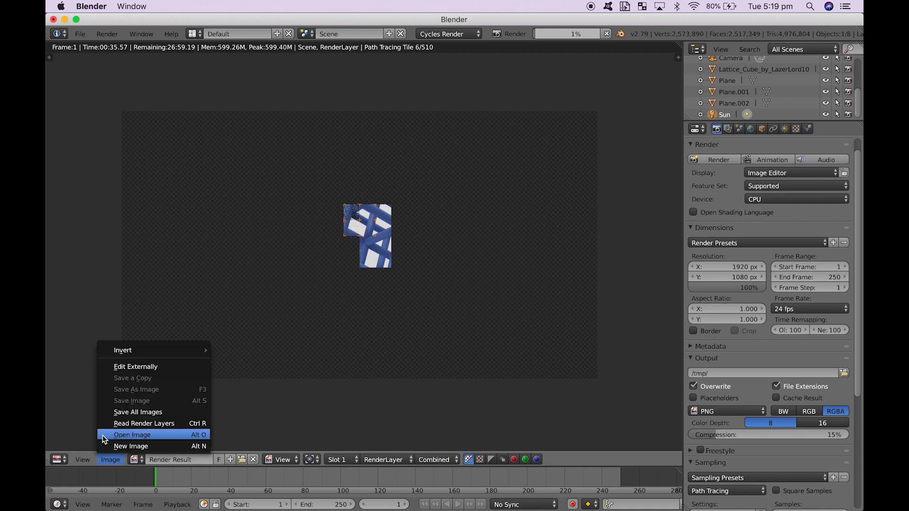
mouse_move(136, 389)
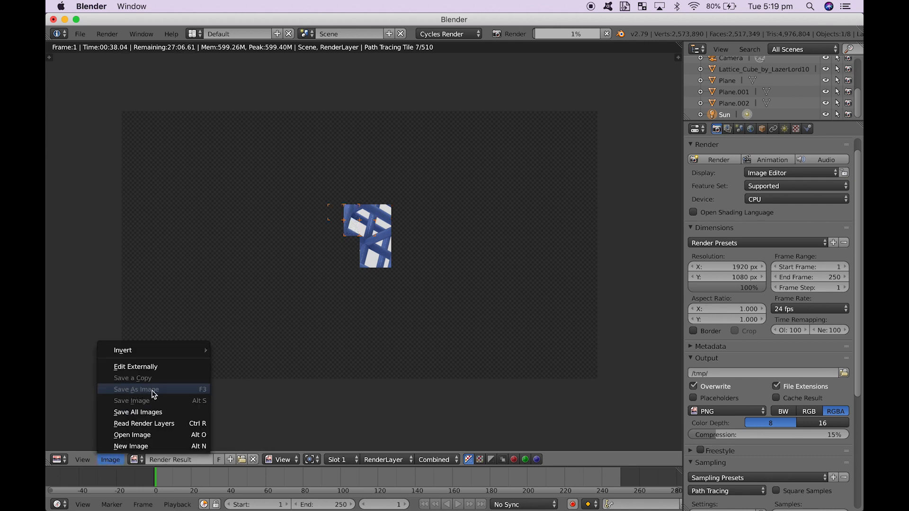